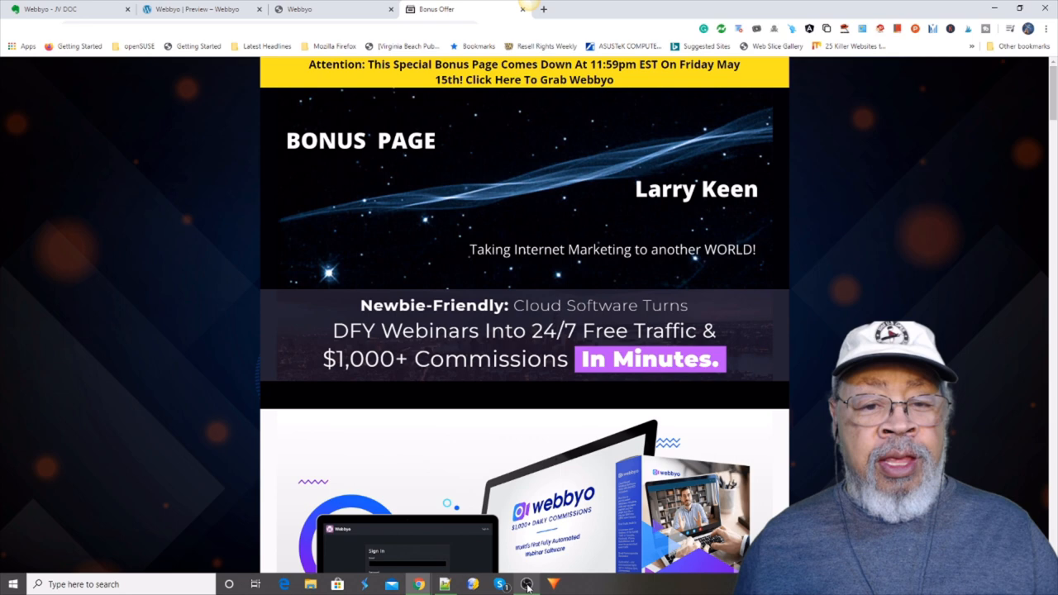
Switch to the Webbyo app tab and load the Dashboard with the welcome video and analytics
scroll(down, 3)
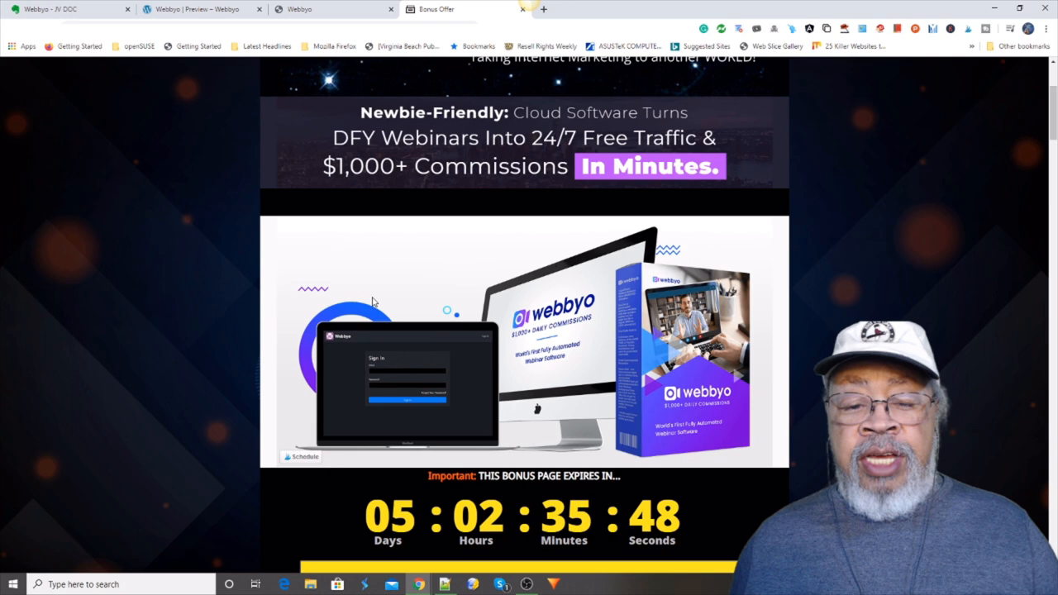
mouse_move(471, 258)
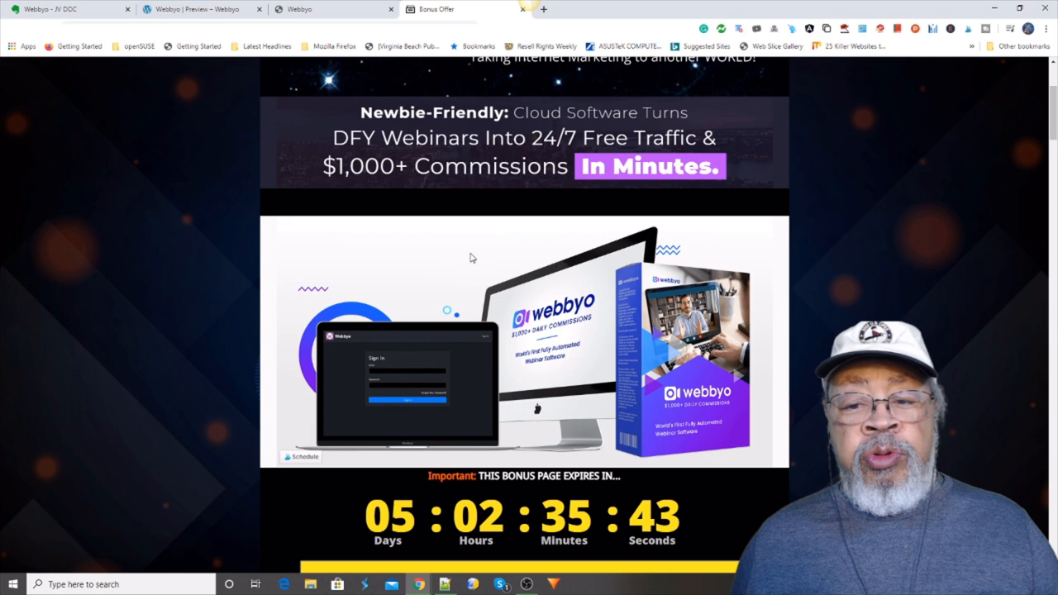
mouse_move(460, 251)
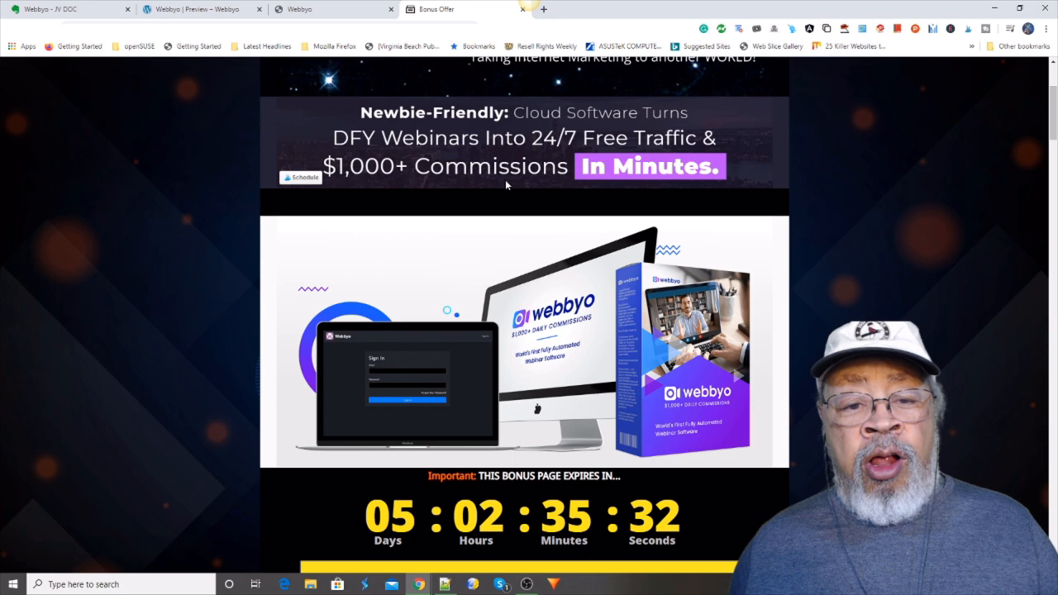
scroll(up, 3)
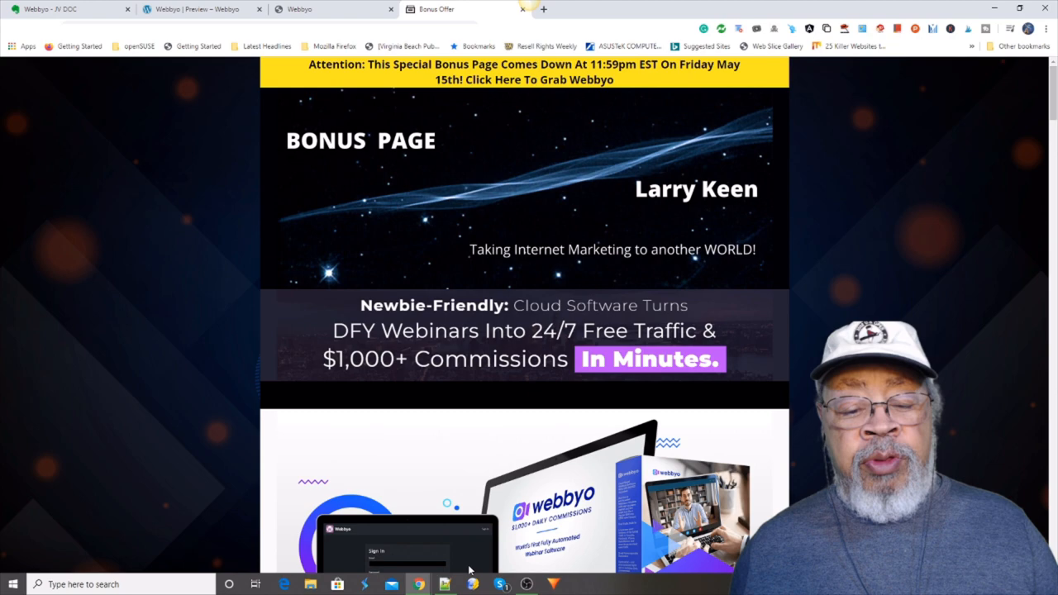
scroll(down, 3)
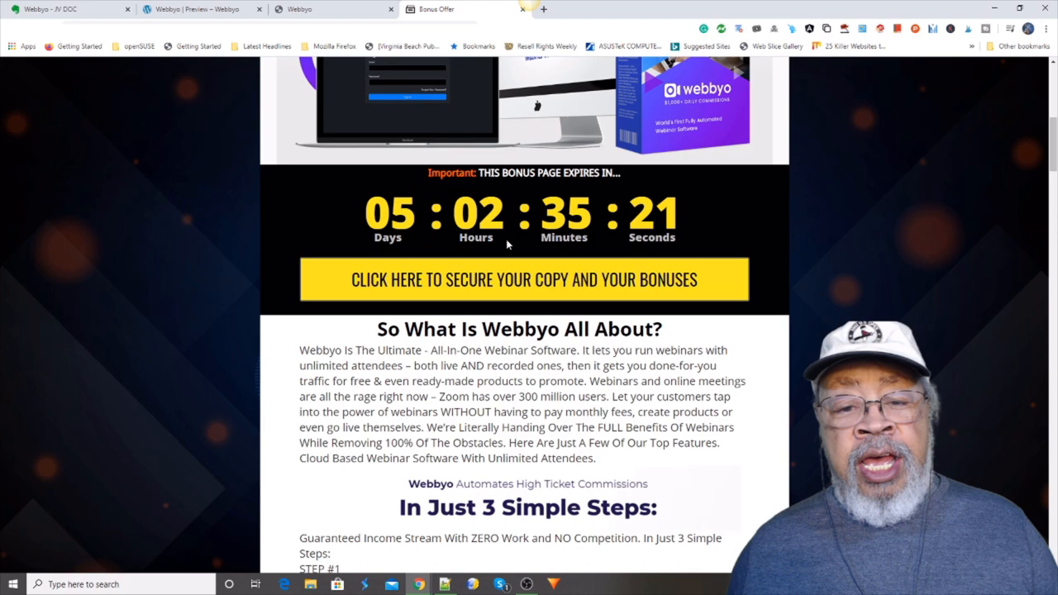
scroll(down, 3)
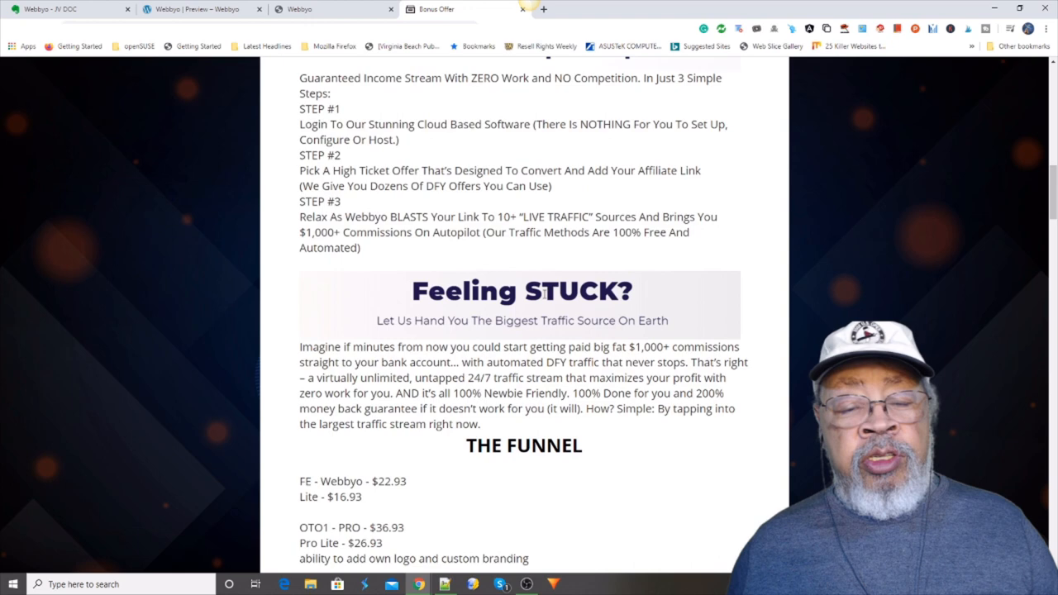
scroll(up, 3)
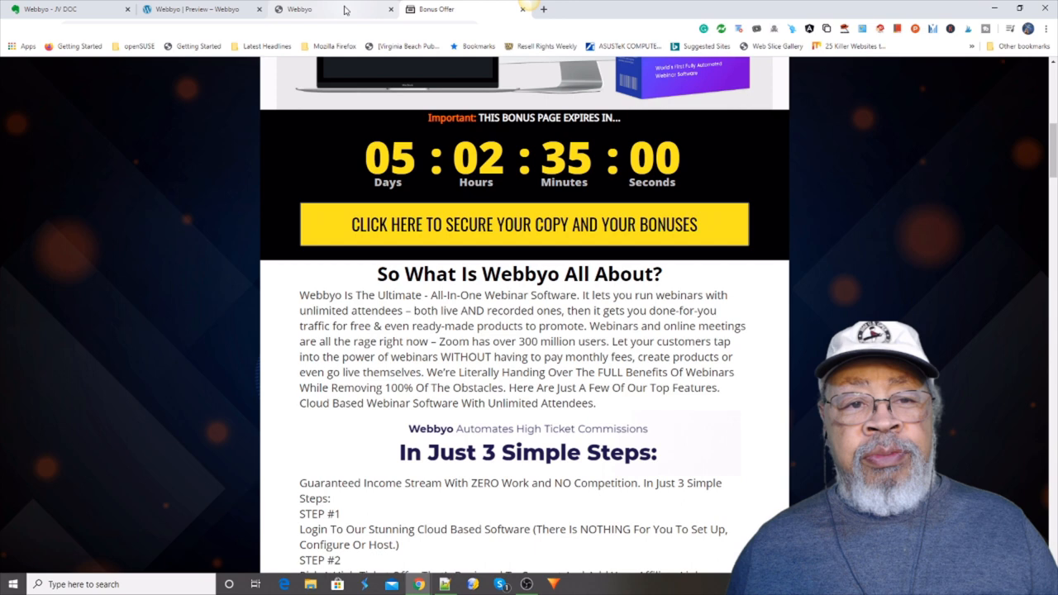
click(330, 10)
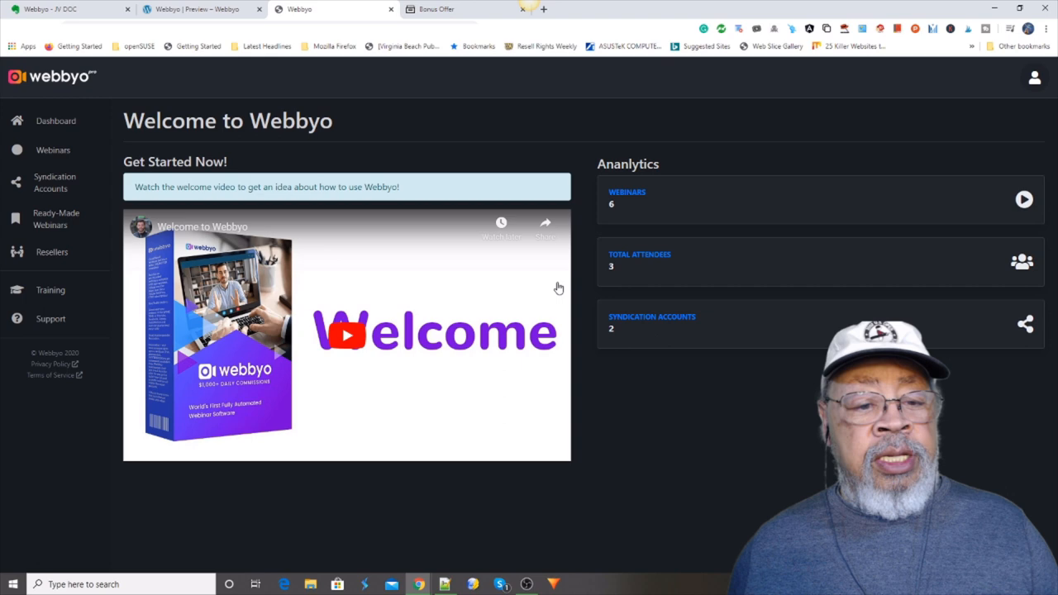
click(56, 120)
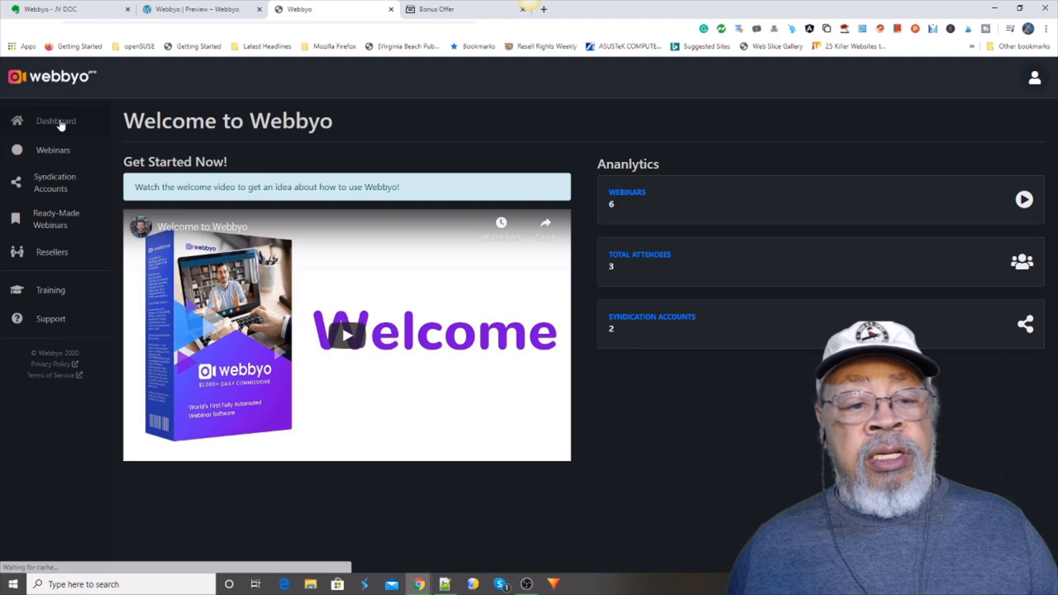
View the Webinars list, then the Syndication Accounts showing connected YouTube and Facebook
click(53, 149)
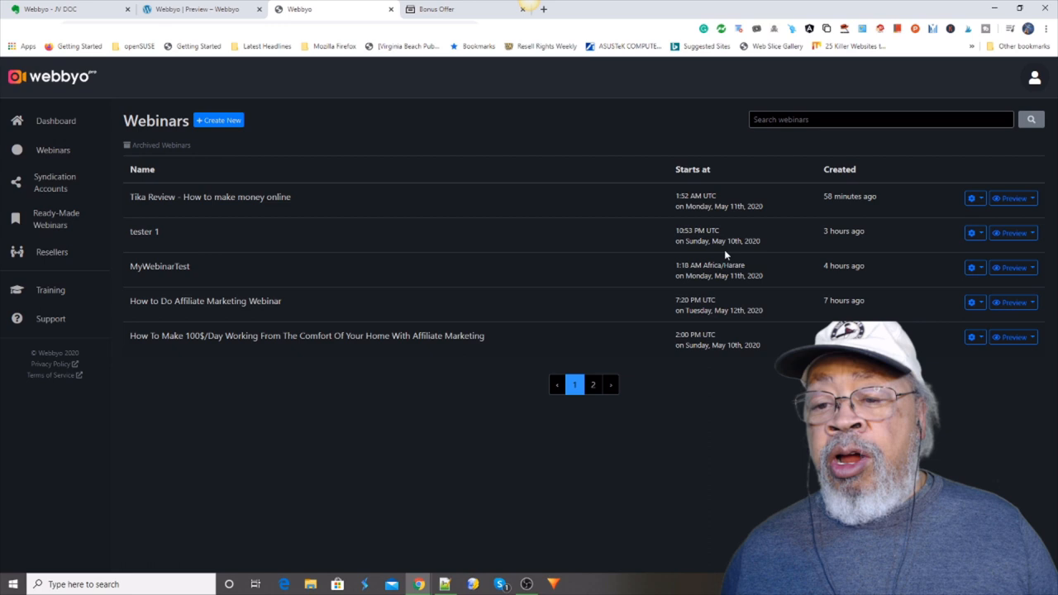
mouse_move(131, 215)
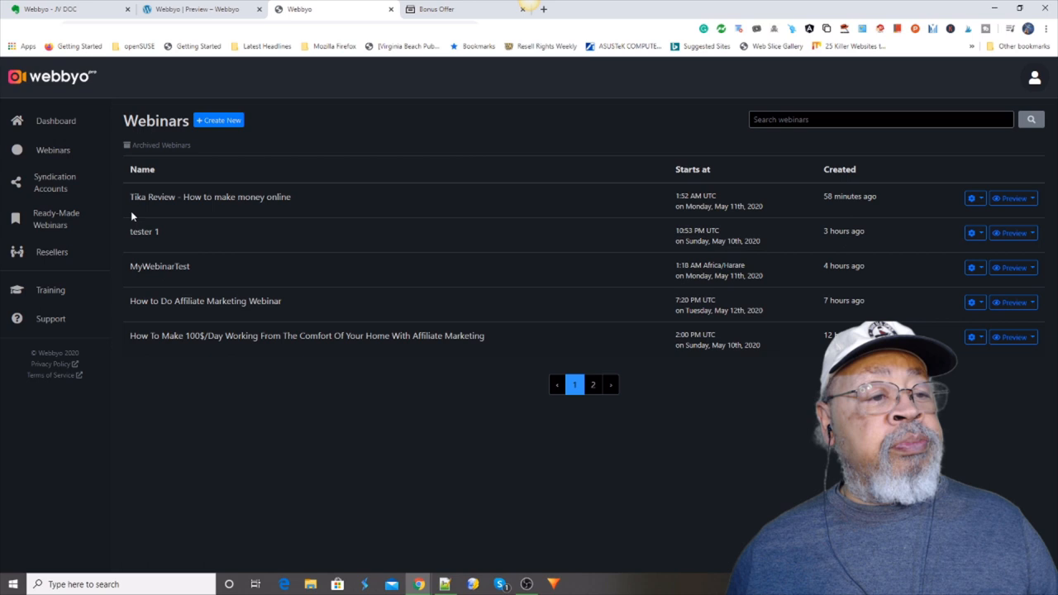
click(55, 181)
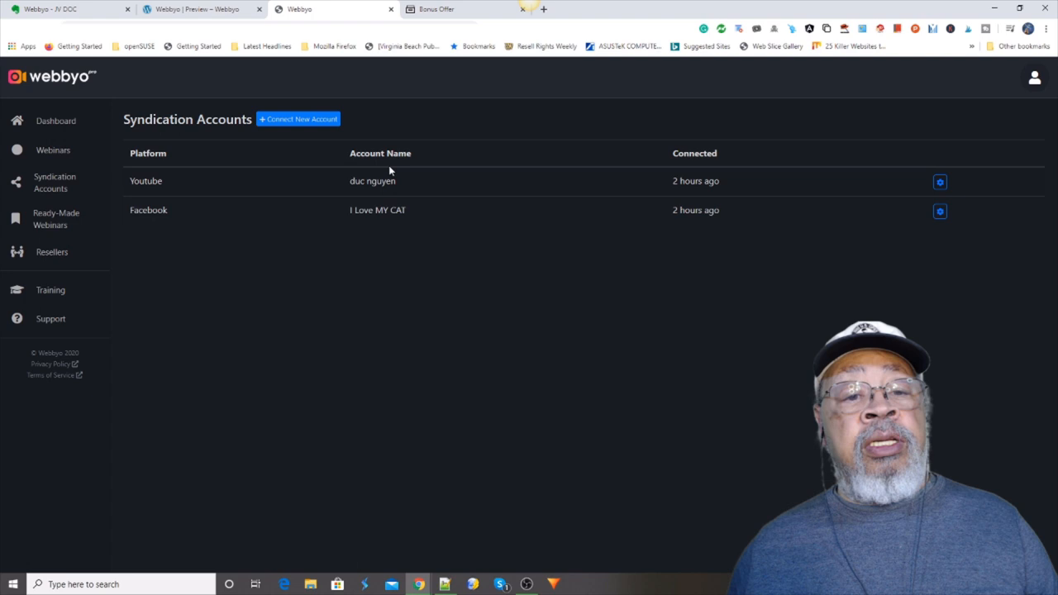
Browse the Ready-Made Webinars links, then bring up the Agency-only Resellers page
click(56, 218)
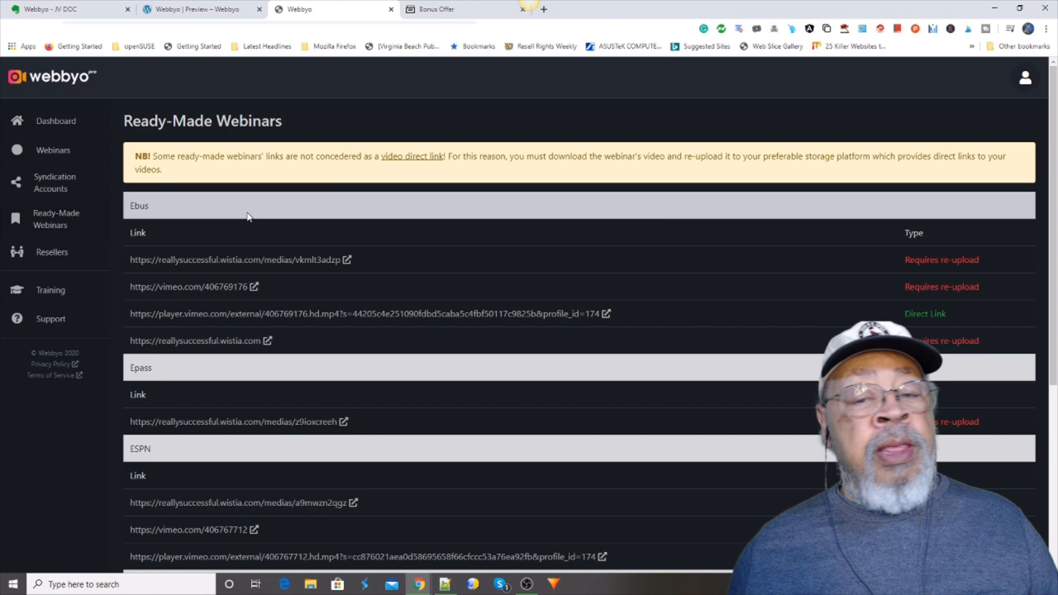
scroll(down, 3)
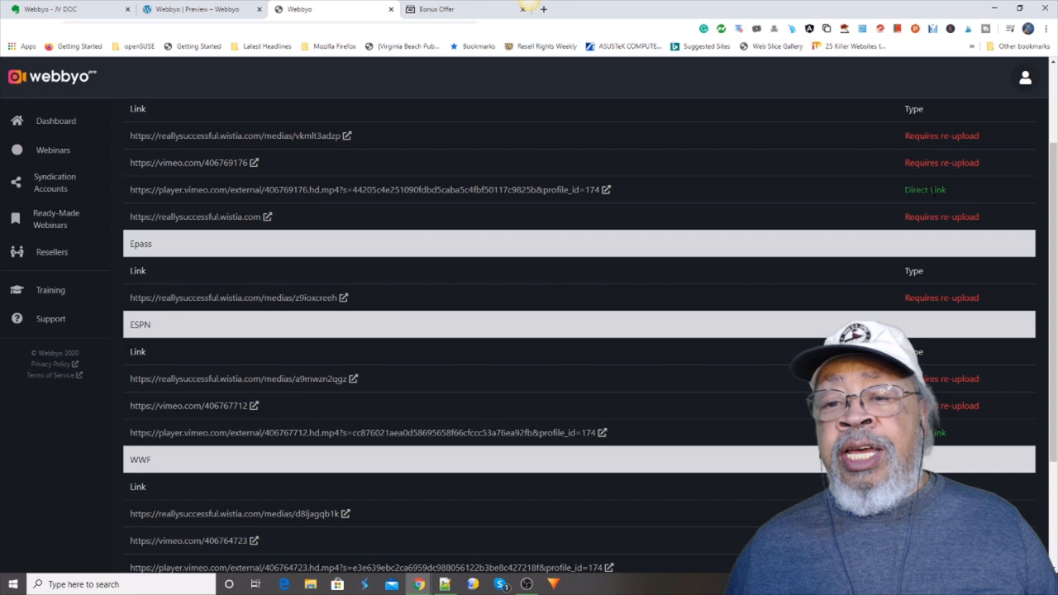
scroll(down, 3)
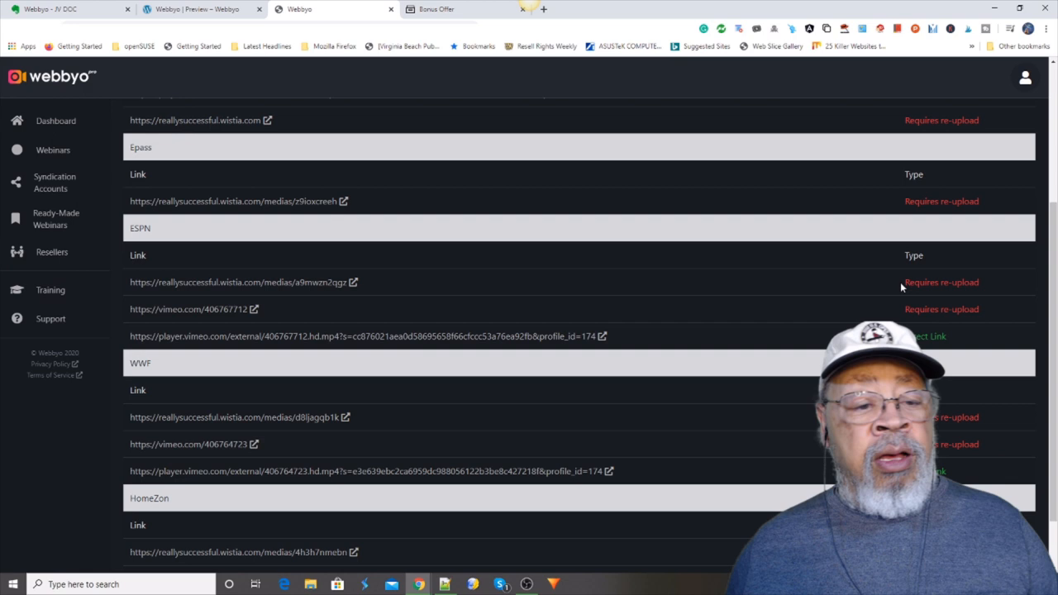
scroll(down, 3)
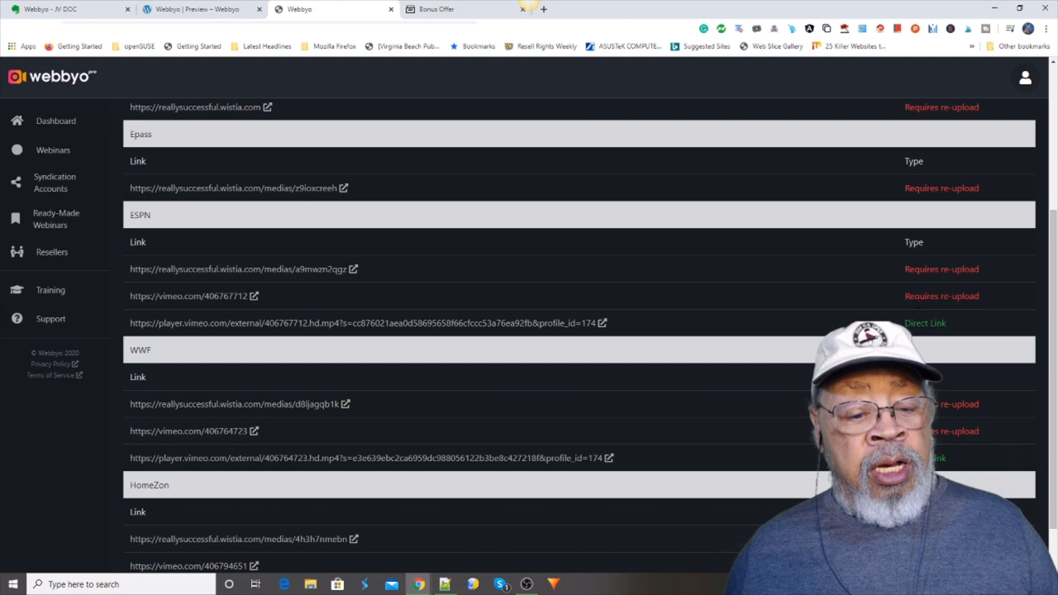
scroll(down, 3)
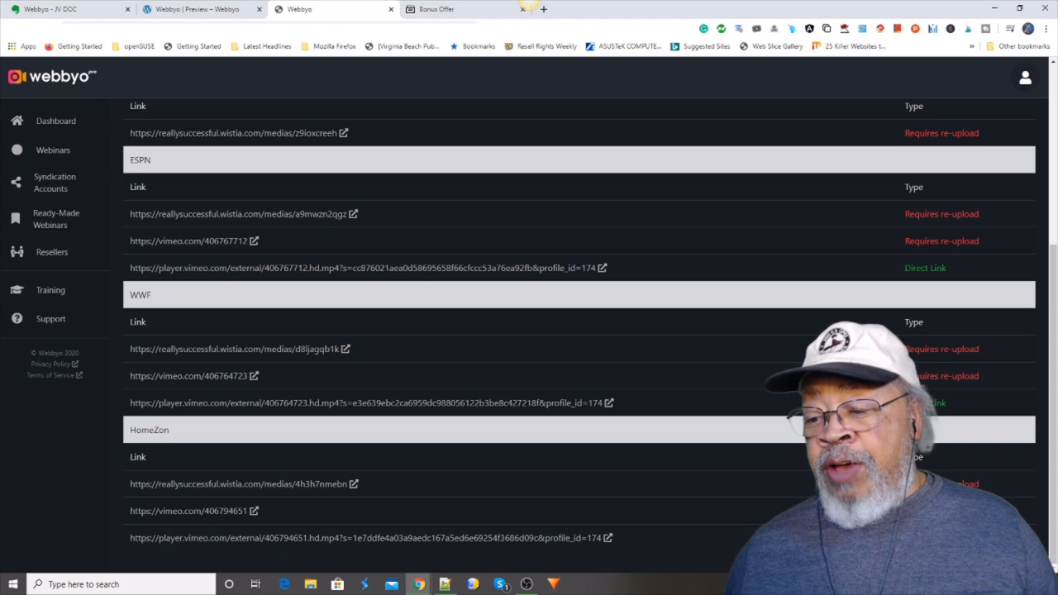
scroll(up, 3)
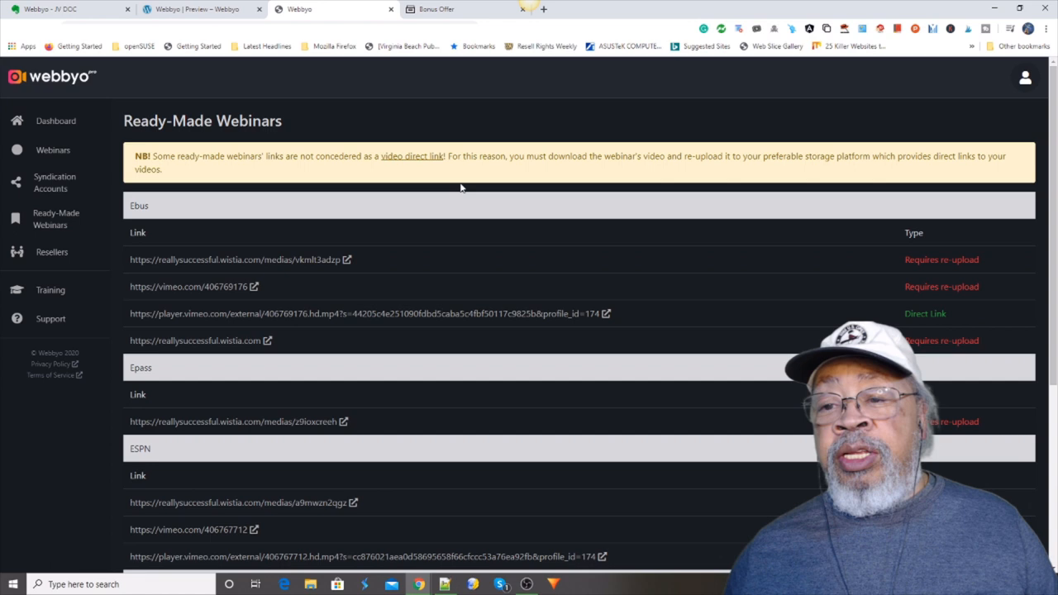
click(52, 251)
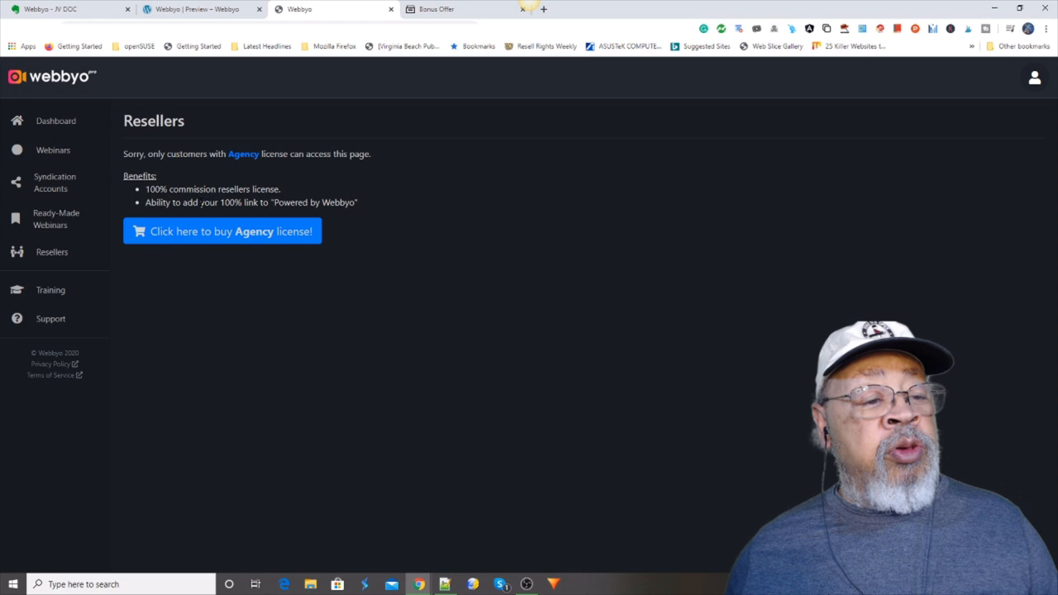
View the Training videos and Support pages, check the account menu, and return to the Dashboard
click(50, 290)
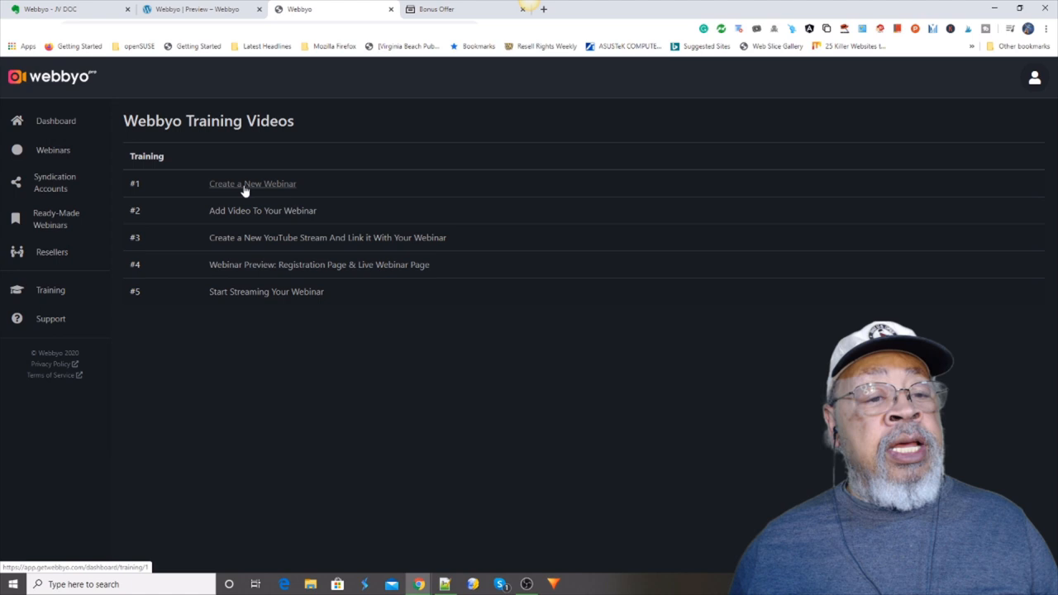
mouse_move(273, 205)
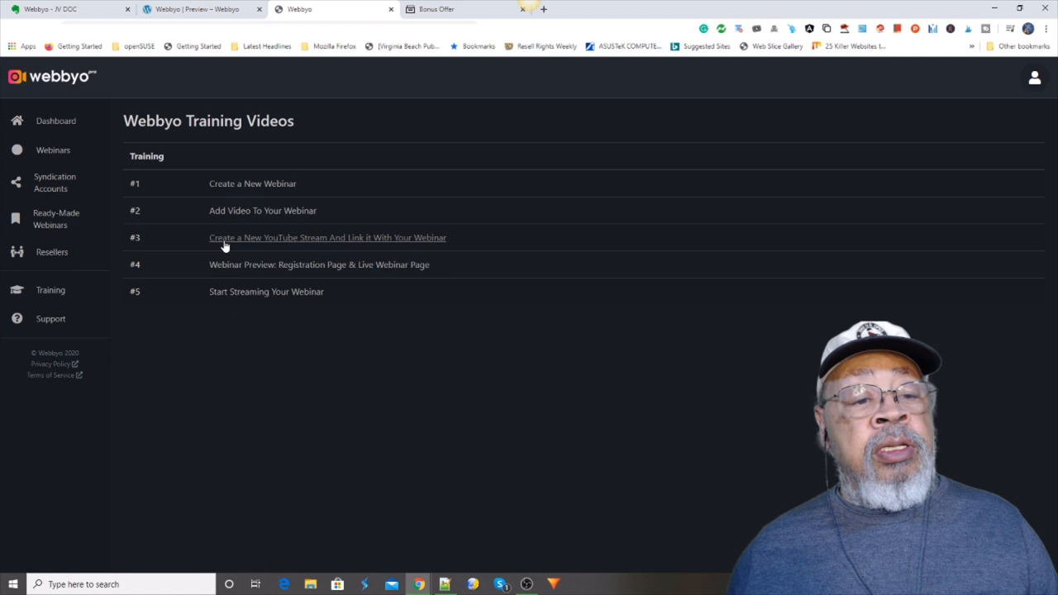
mouse_move(228, 264)
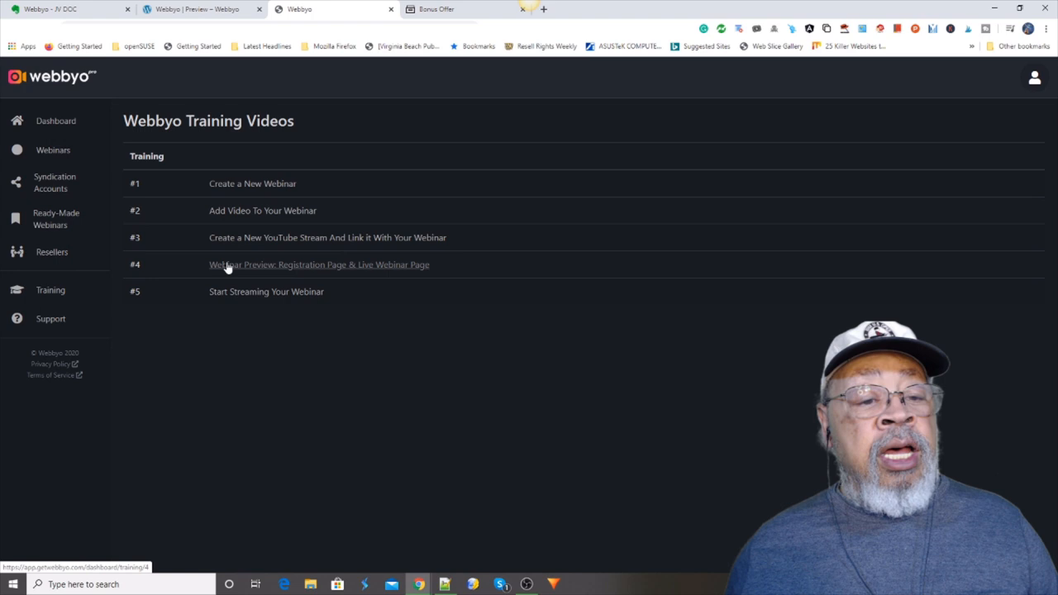
mouse_move(231, 296)
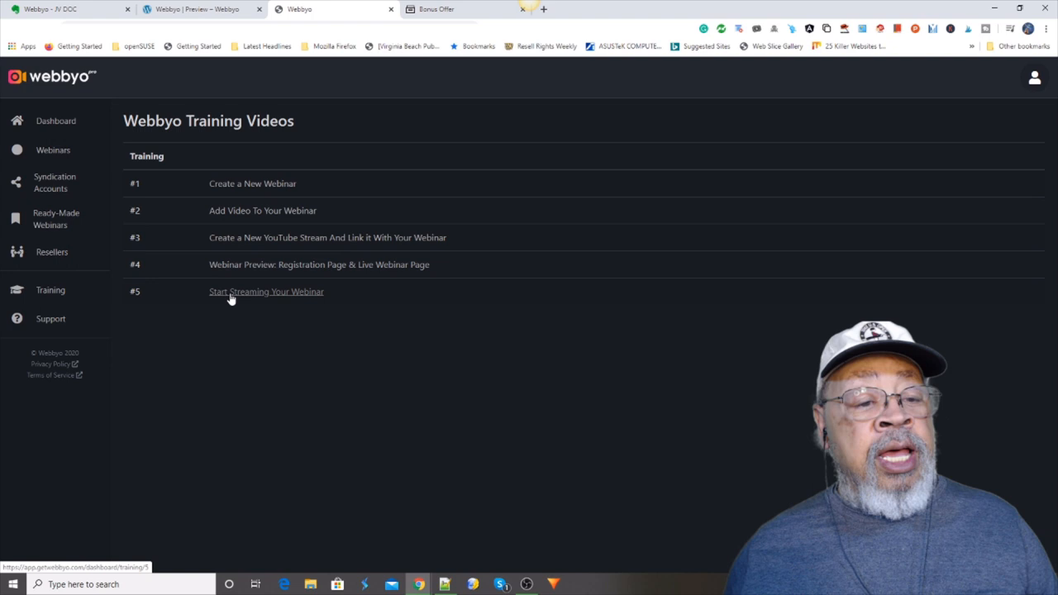
mouse_move(102, 321)
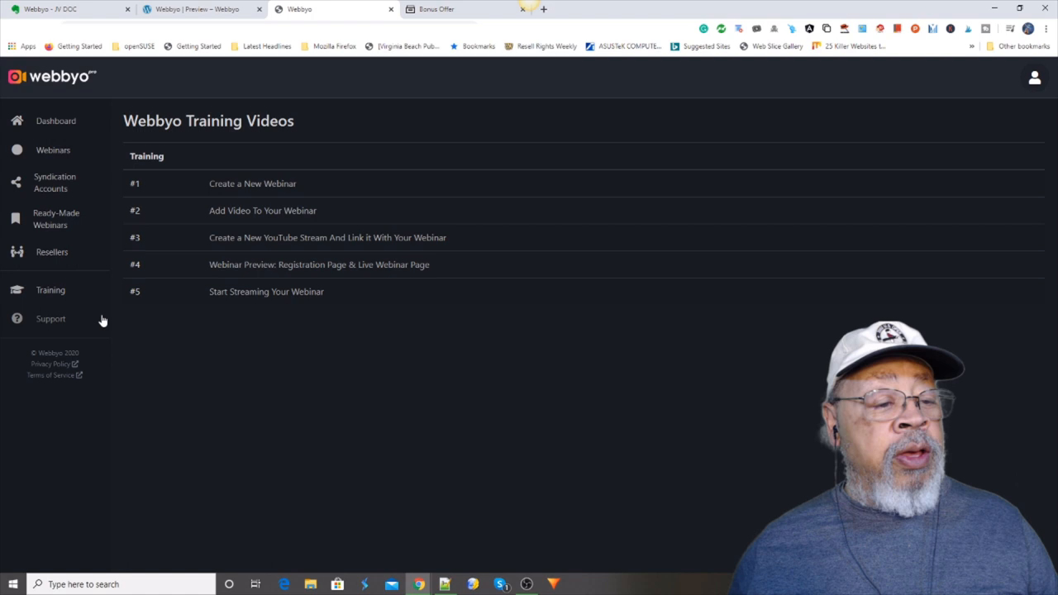
click(50, 317)
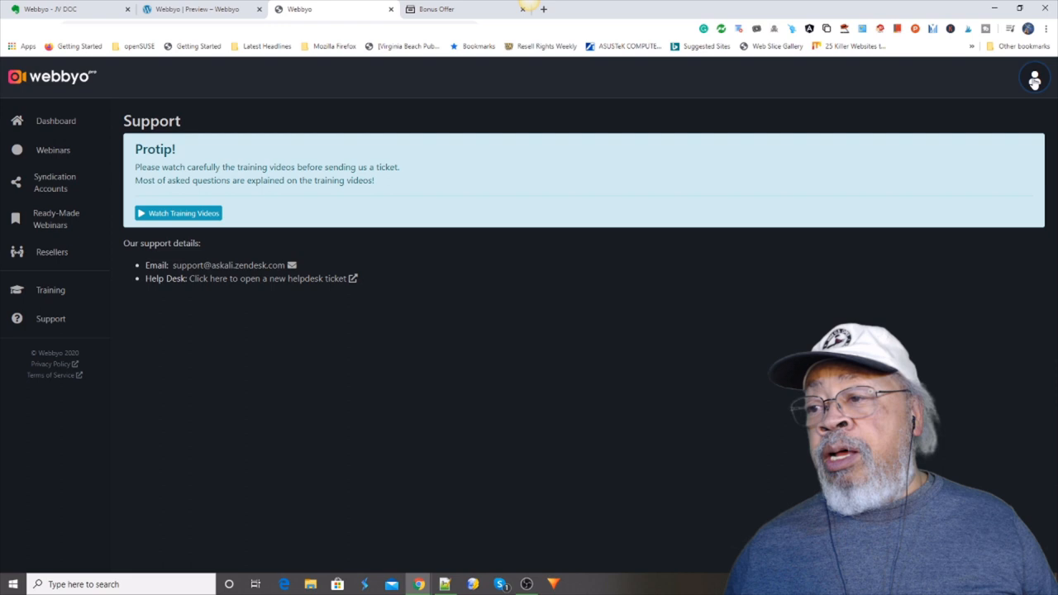
click(1035, 77)
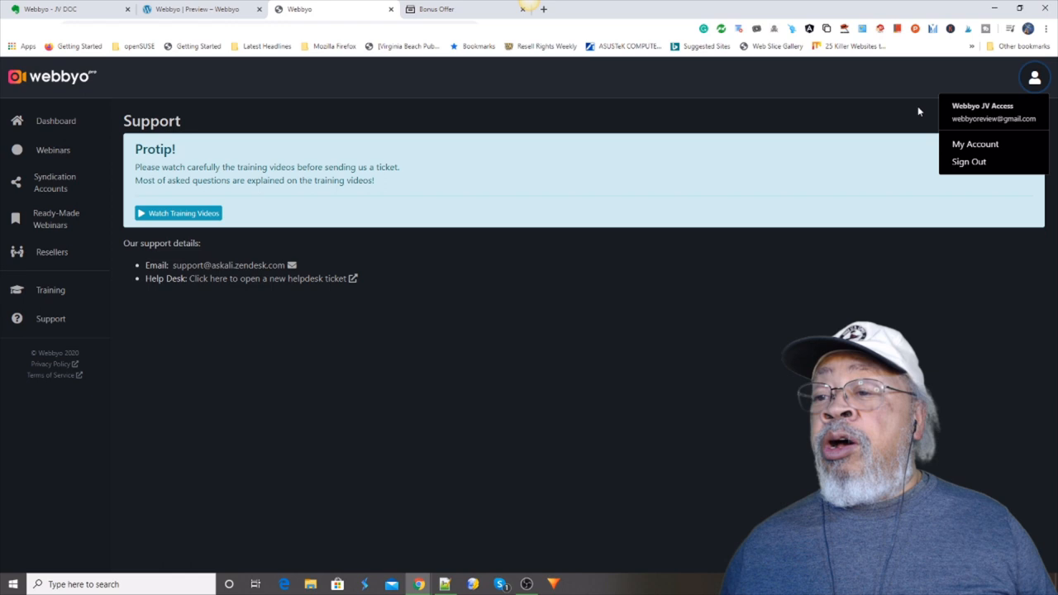
click(56, 121)
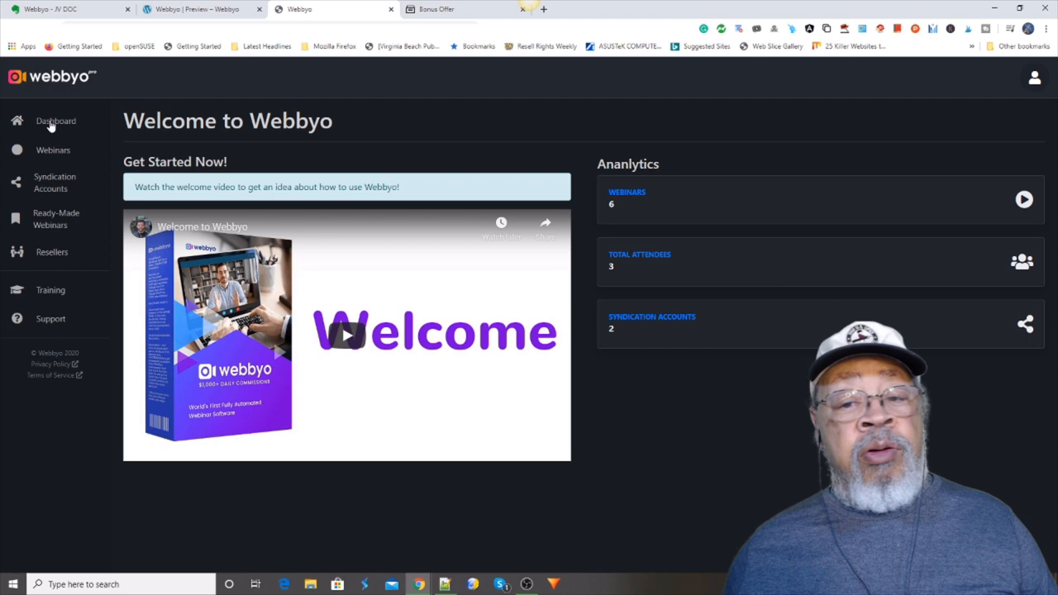
mouse_move(691, 265)
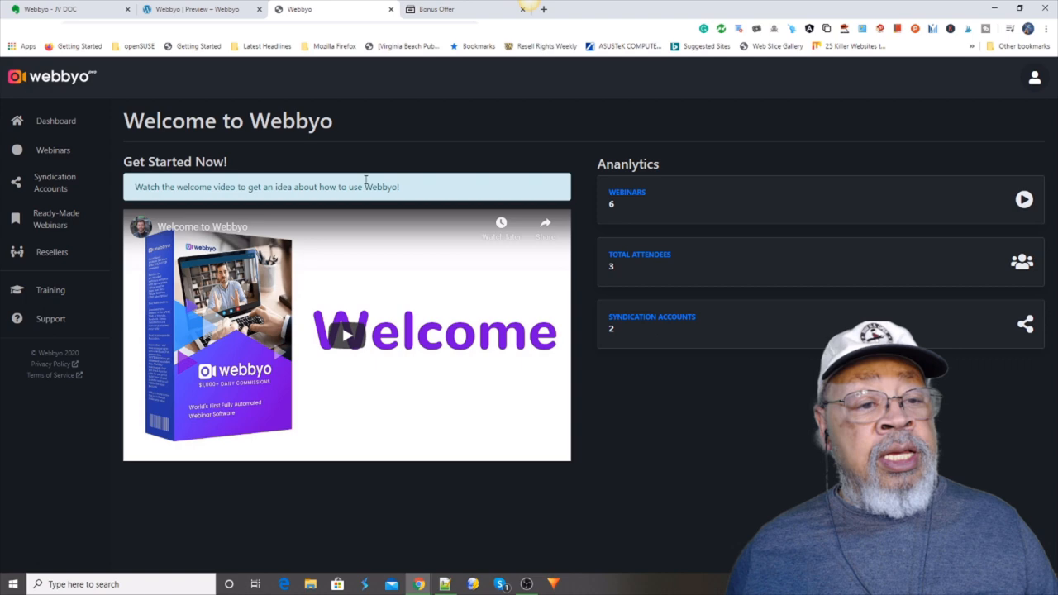
Switch to the Webbyo sales page tab and expand its promotional video to full screen
click(199, 10)
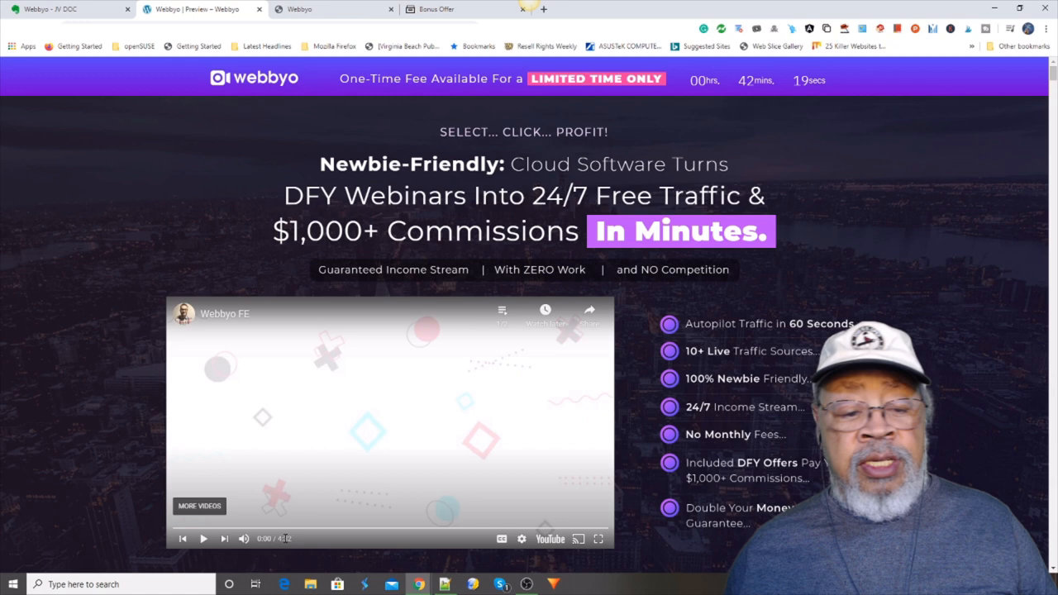
mouse_move(599, 539)
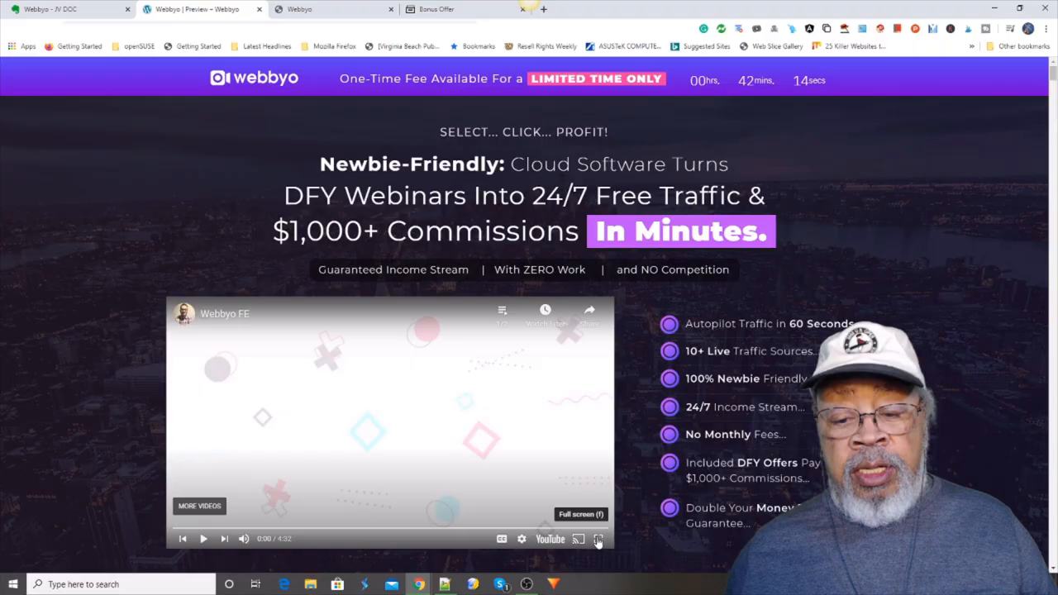
click(598, 539)
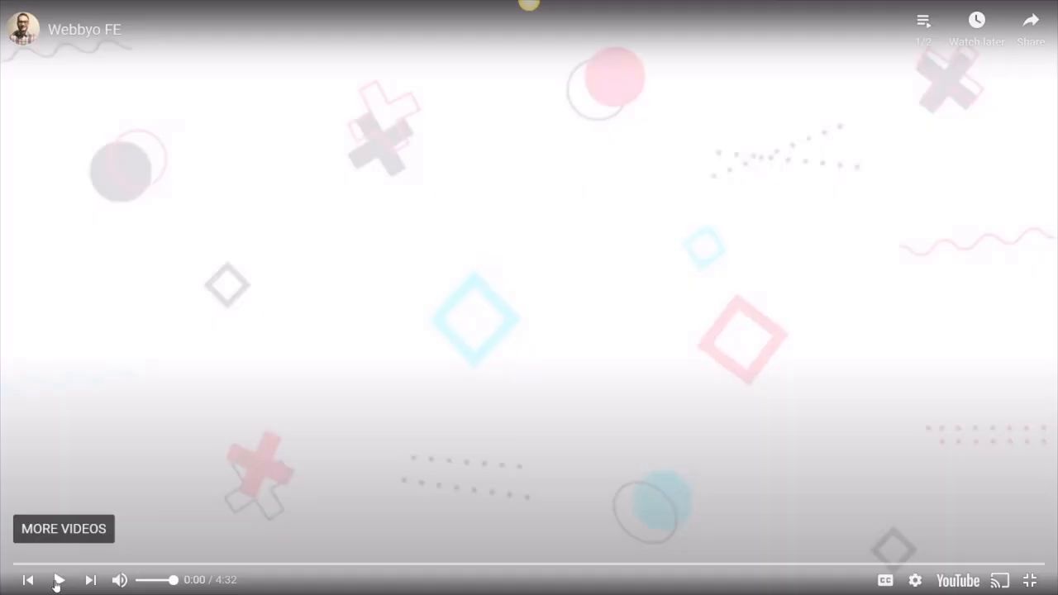
click(58, 579)
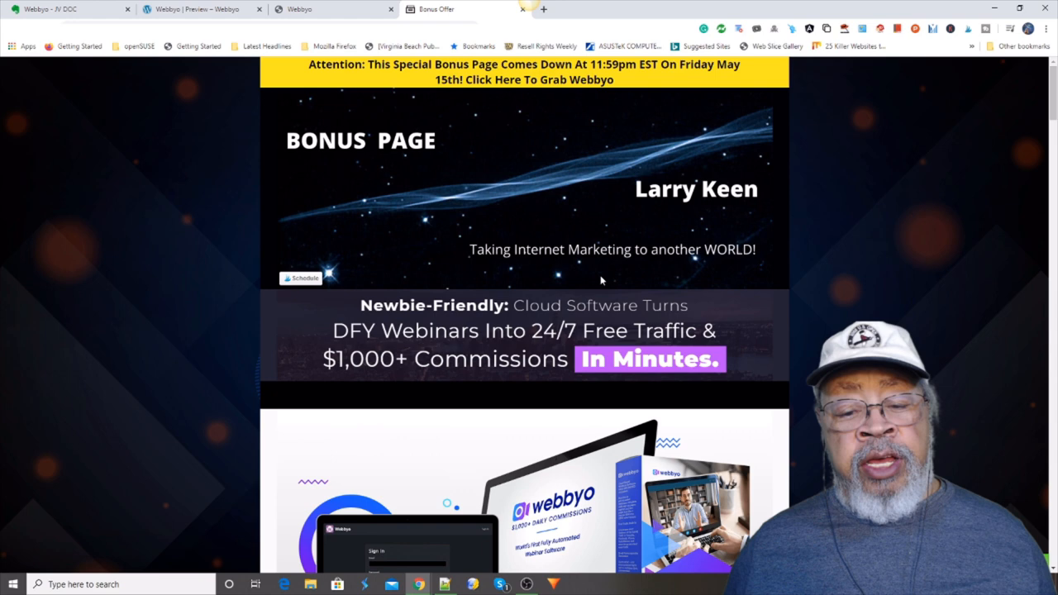
mouse_move(559, 139)
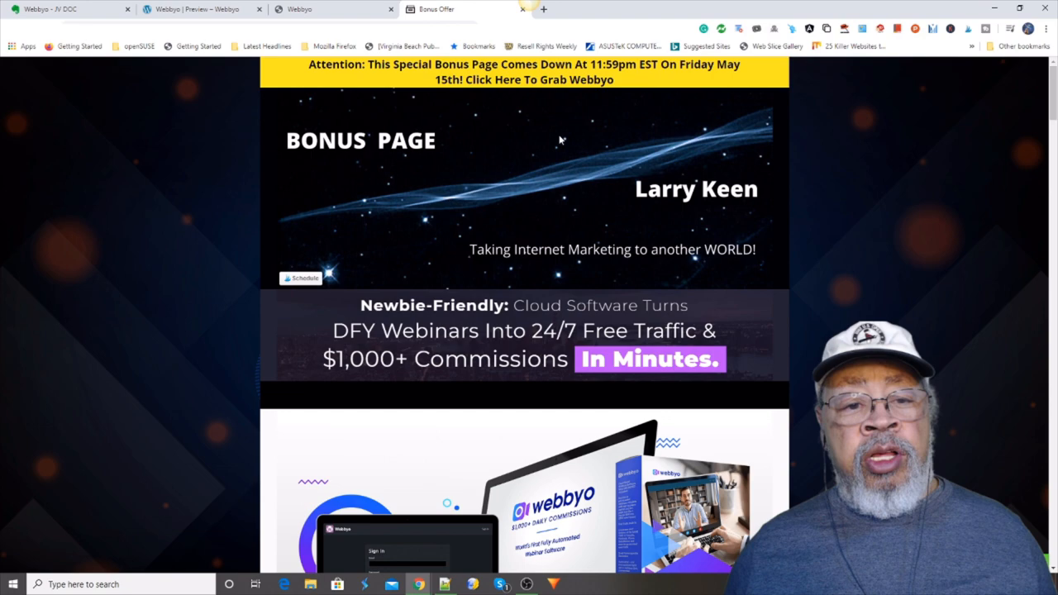
Scroll the bonus page past the countdown timer to The Funnel price list and bonuses heading
scroll(down, 3)
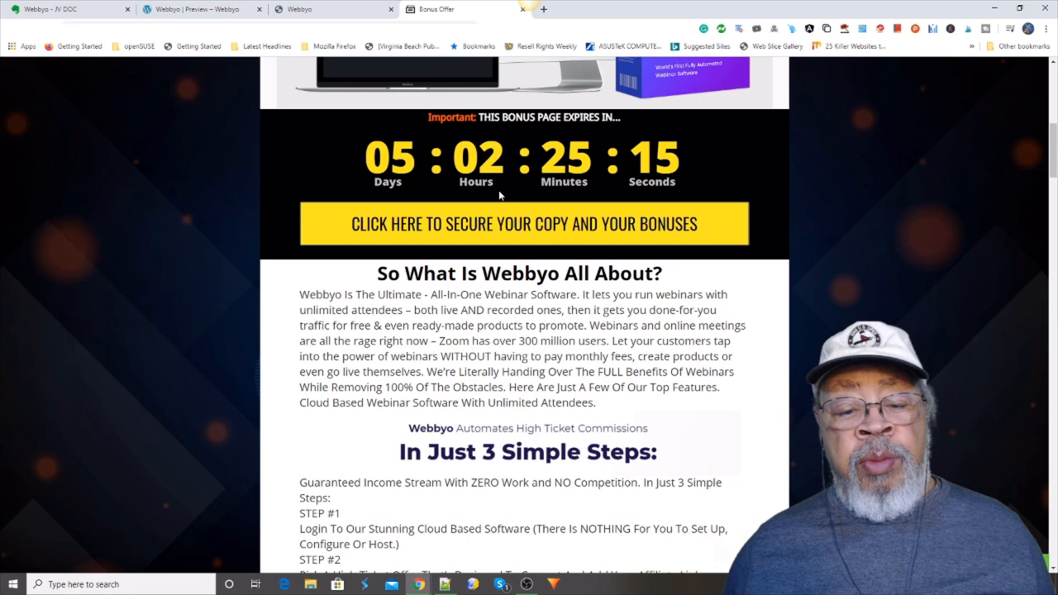
scroll(down, 3)
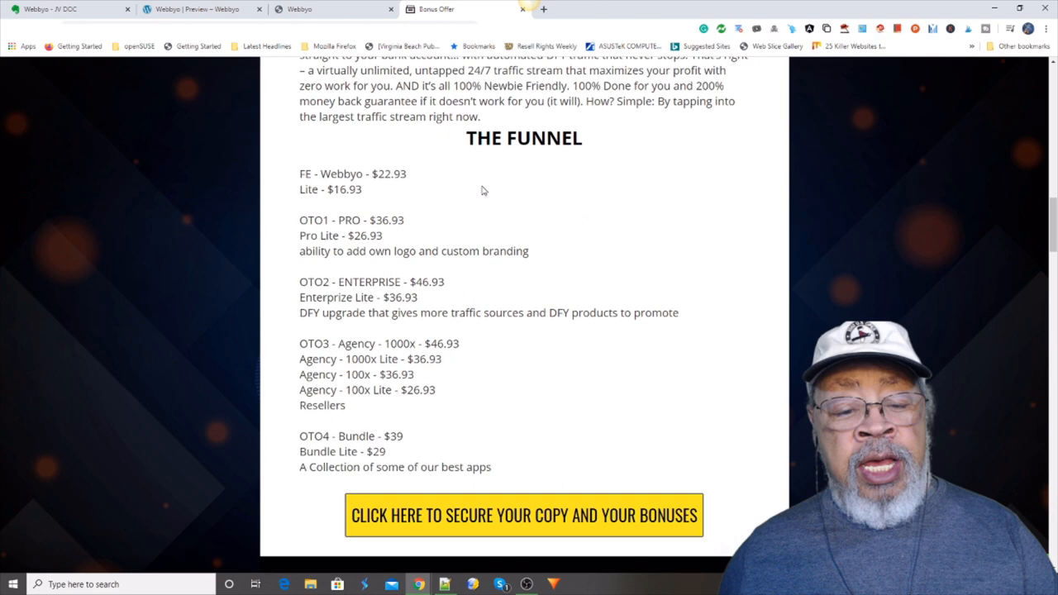
scroll(down, 3)
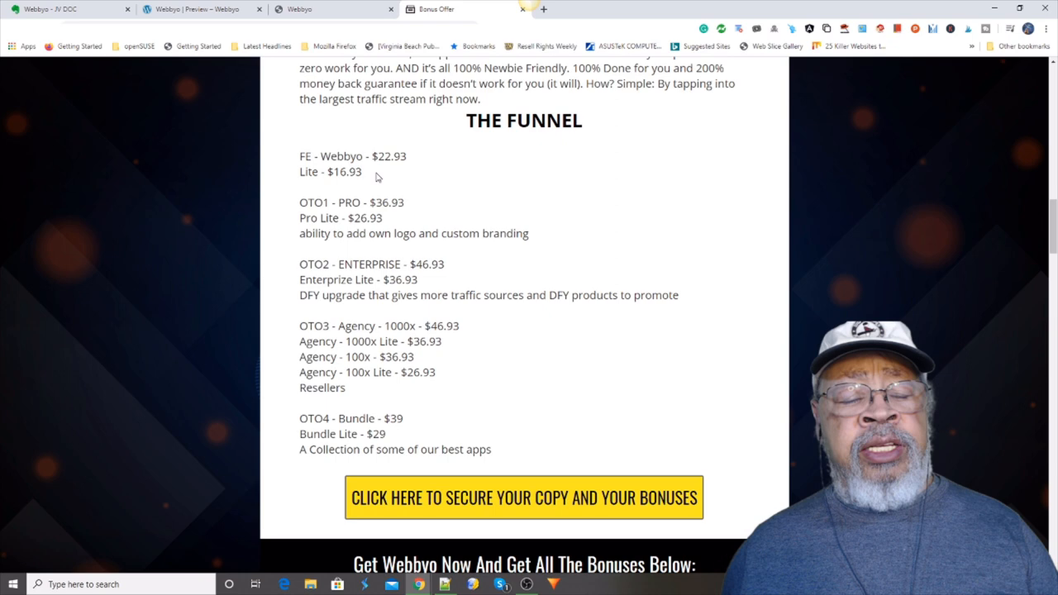
mouse_move(371, 175)
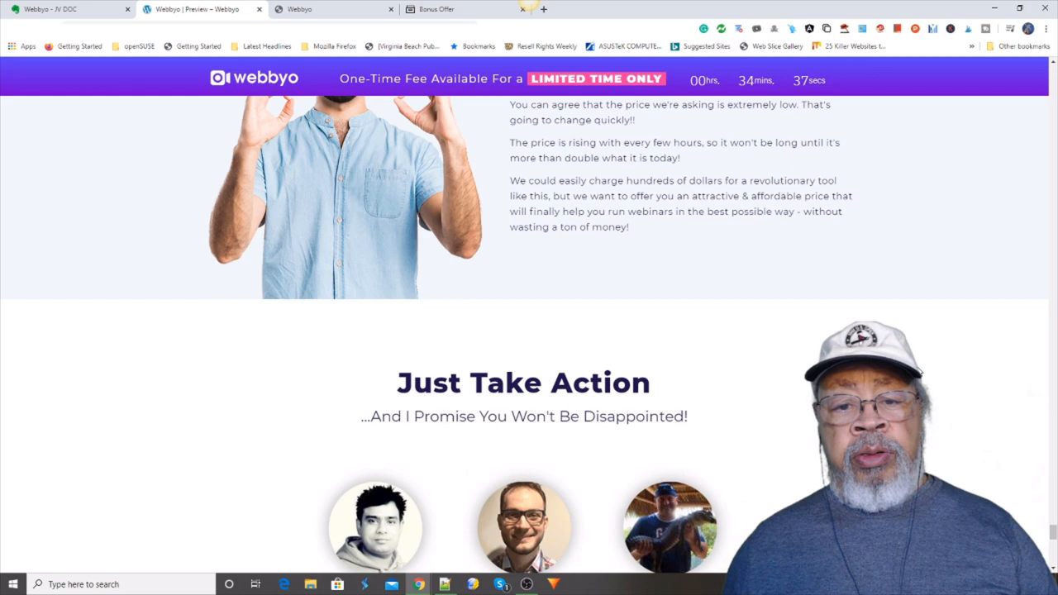
Scroll the sales page through Just Take Action testimonials, the 30-day guarantee and THIS IS SIMPLE list
scroll(down, 3)
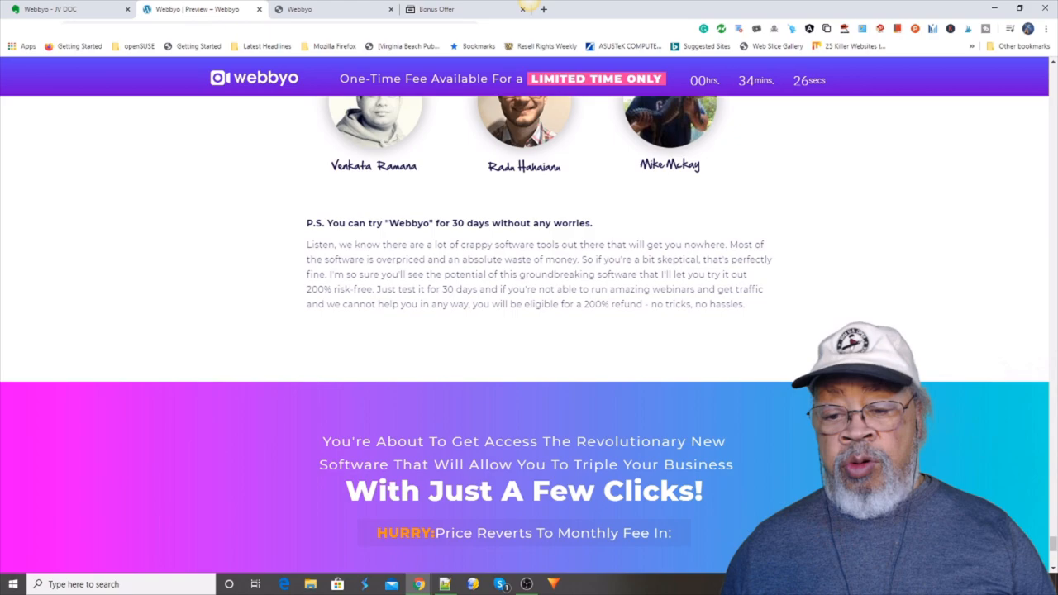
scroll(up, 3)
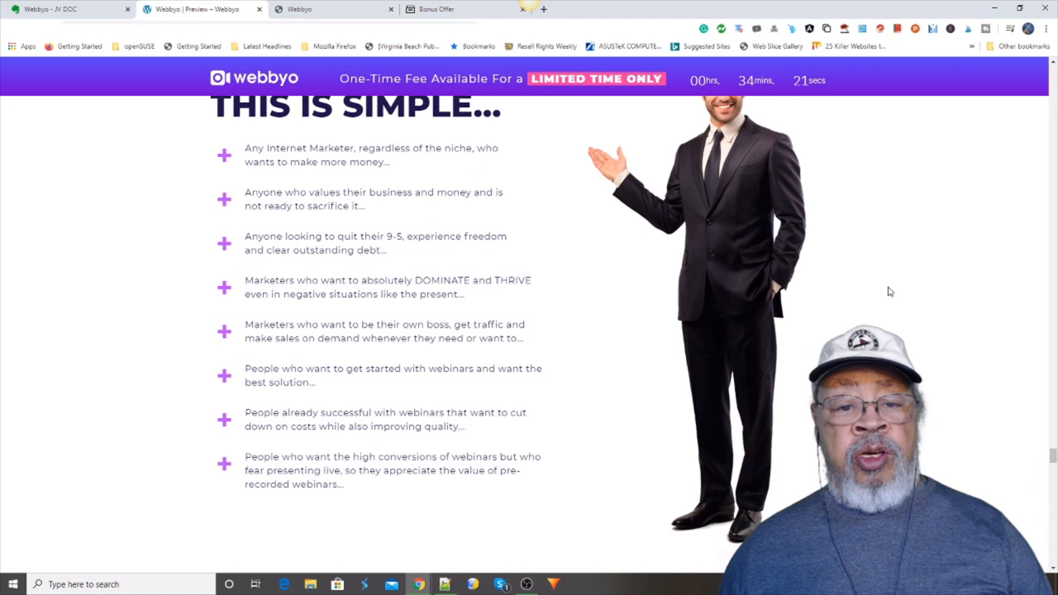
scroll(up, 3)
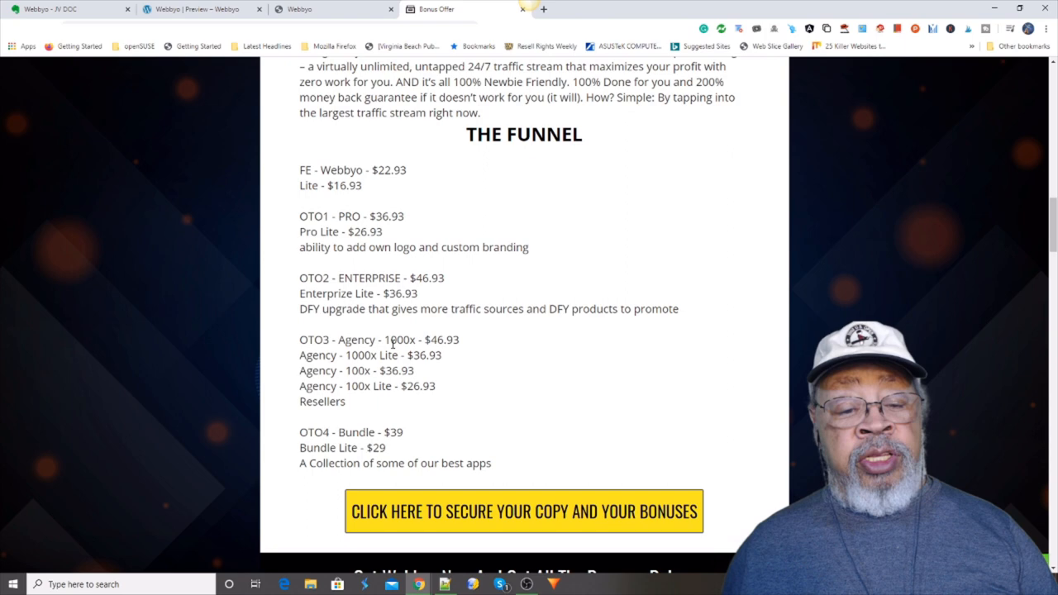
Scroll the bonus page past the funnel price list to Bonus #1 valued at $427.95
scroll(down, 3)
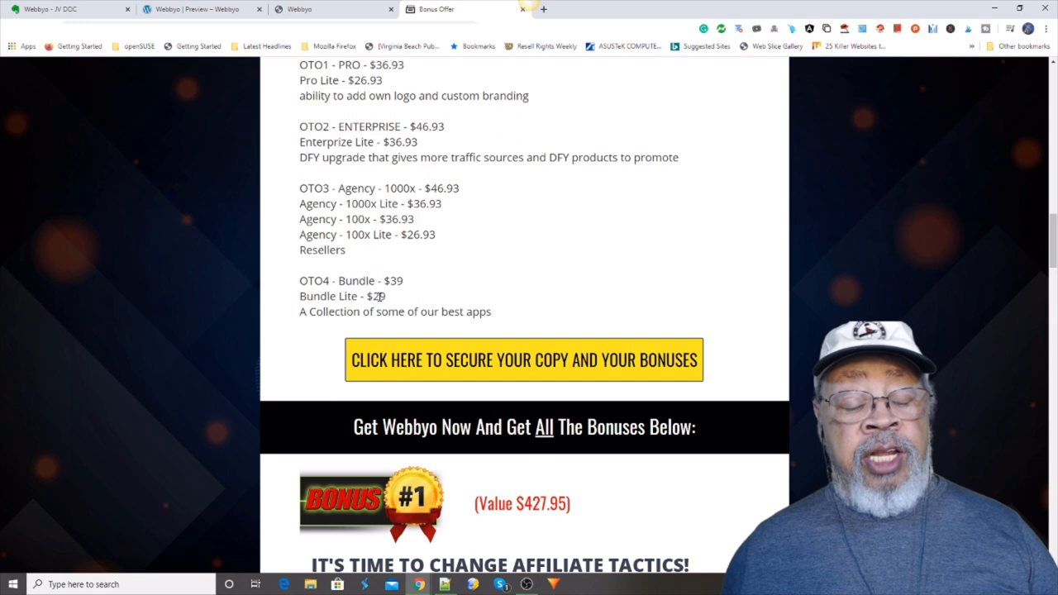
Scroll back and forth through Bonus #1 and its $427.95 value details
scroll(down, 3)
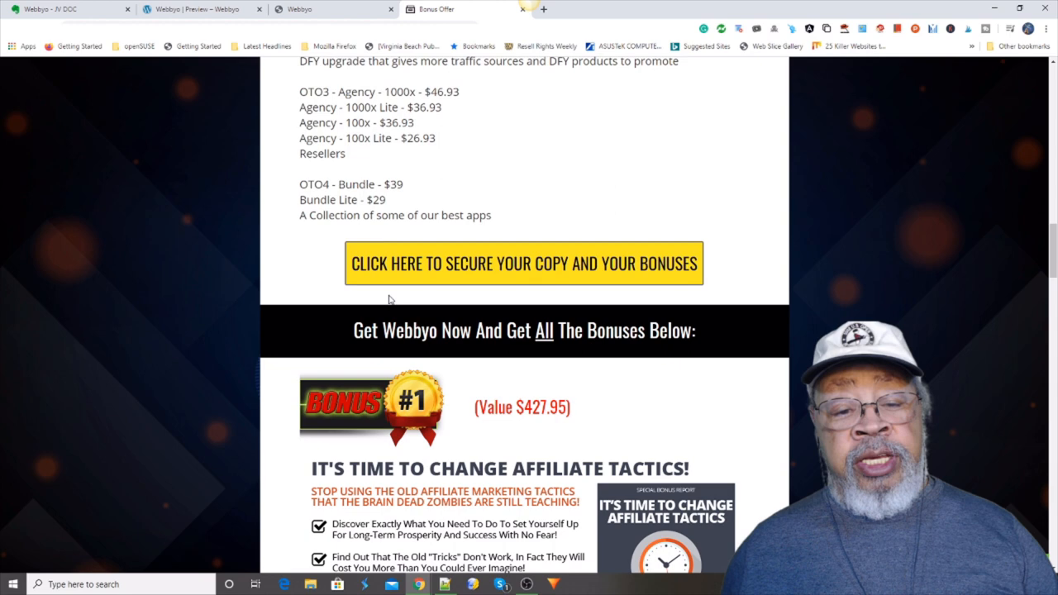
scroll(up, 3)
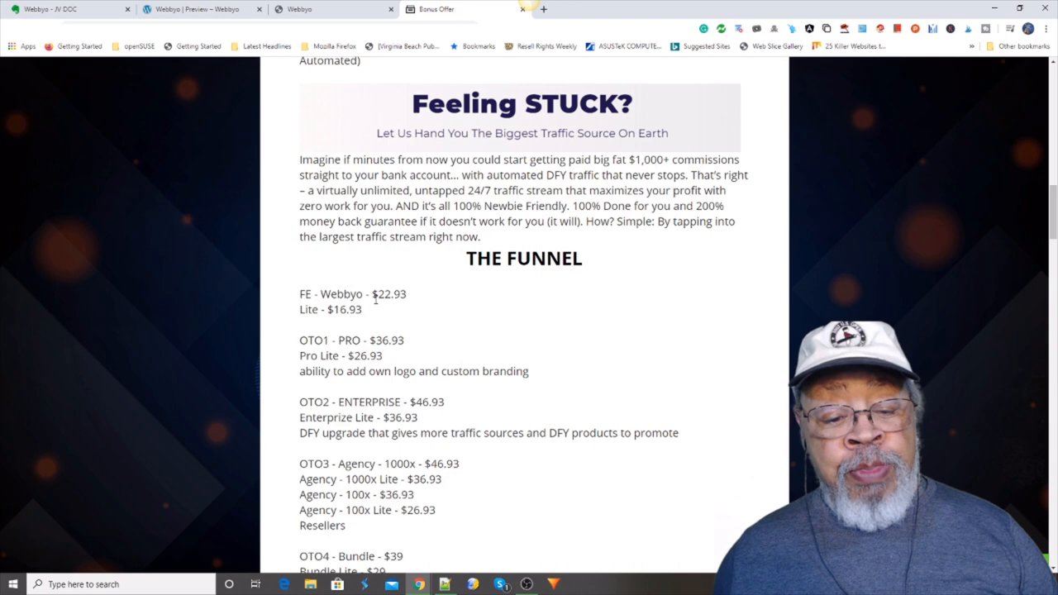
scroll(down, 3)
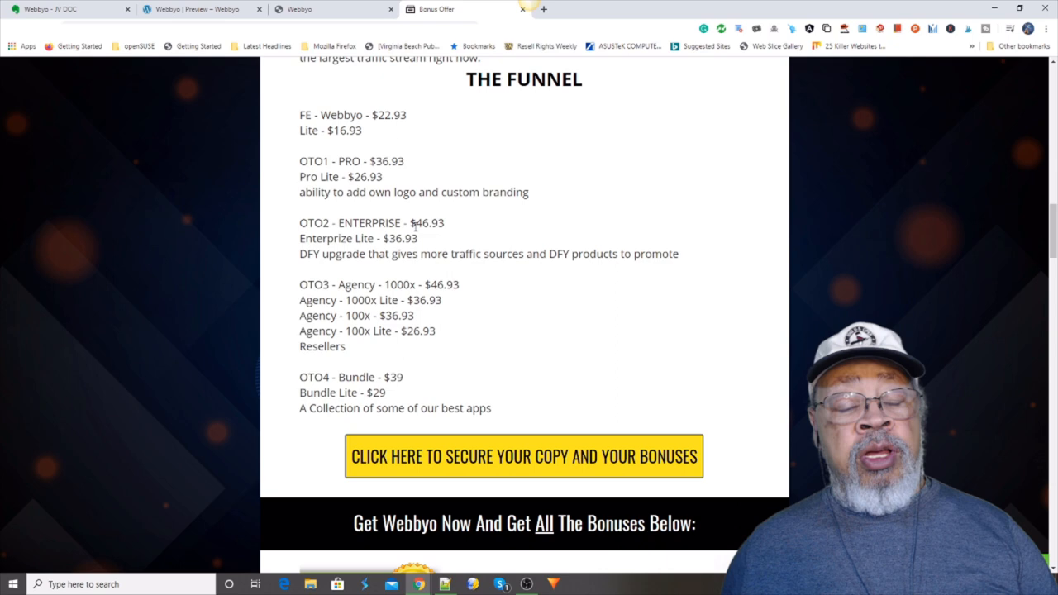
mouse_move(462, 222)
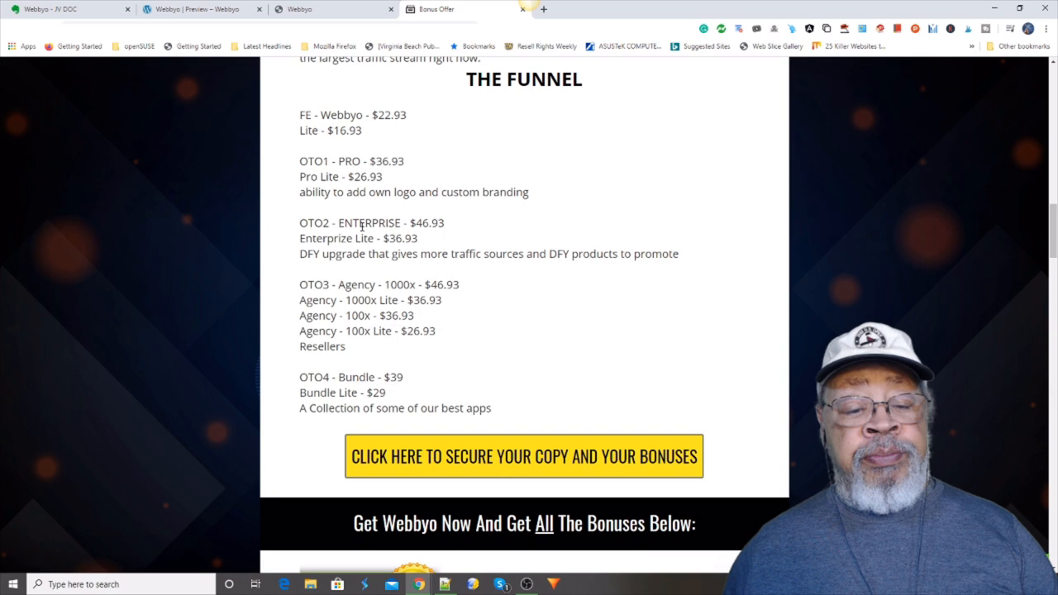
scroll(down, 3)
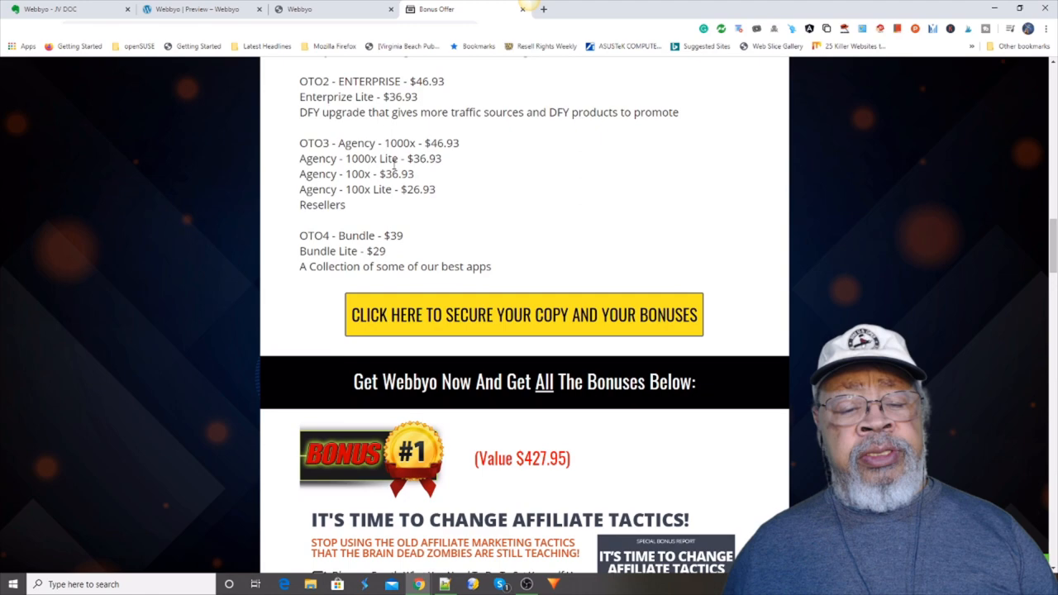
scroll(up, 3)
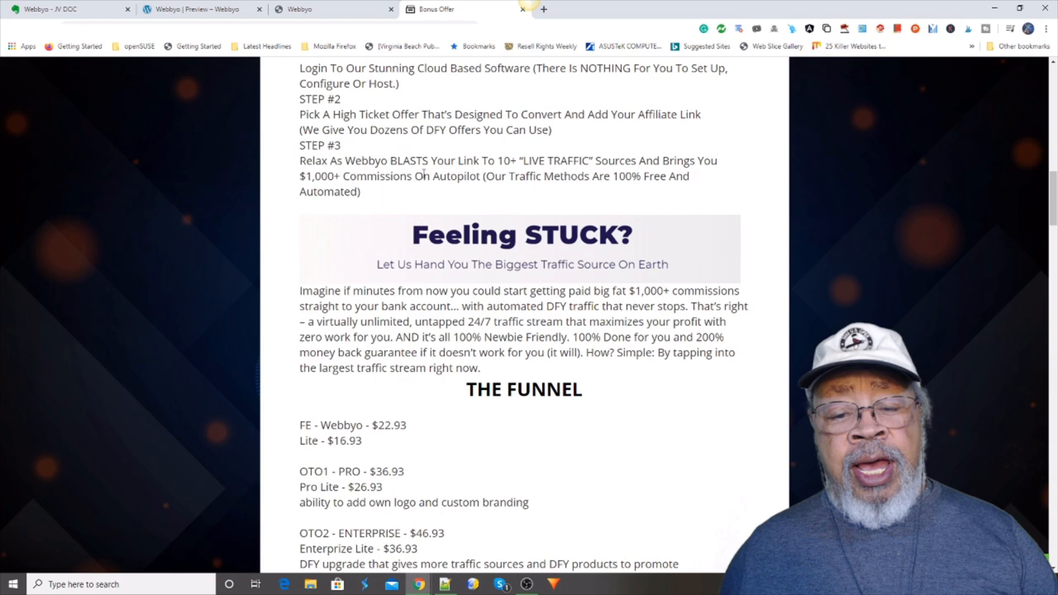
scroll(down, 3)
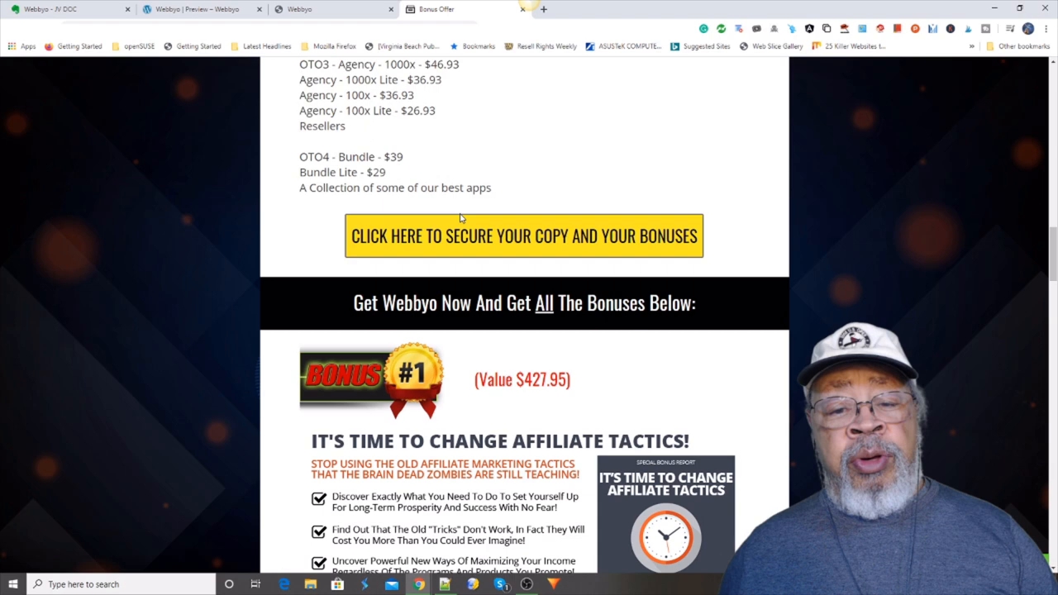
Continue down to Bonus #2, When Customers Always Win ($46.95), with Bonus #3 starting below
scroll(down, 3)
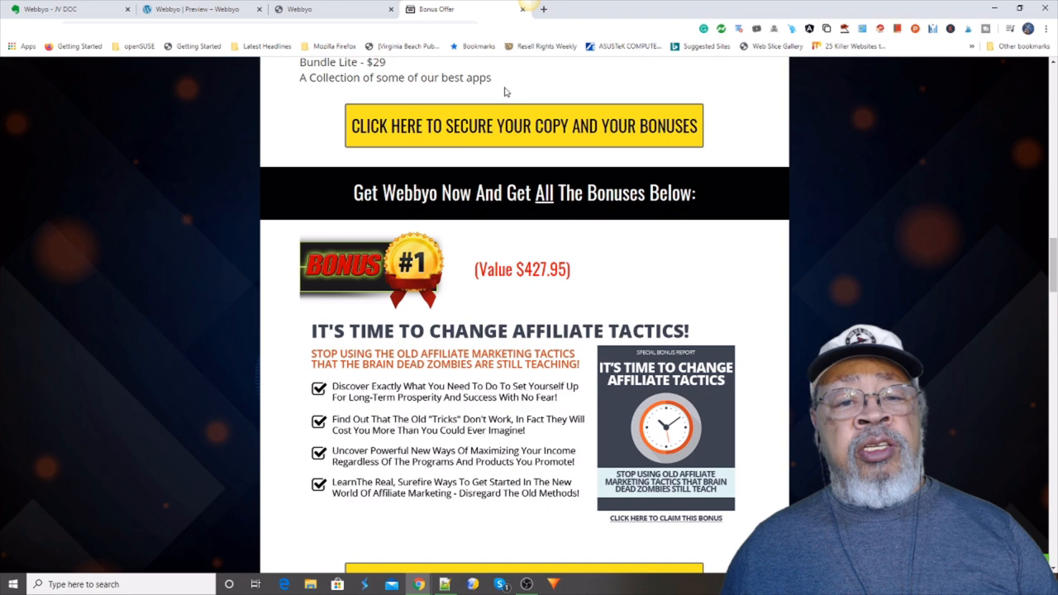
scroll(down, 3)
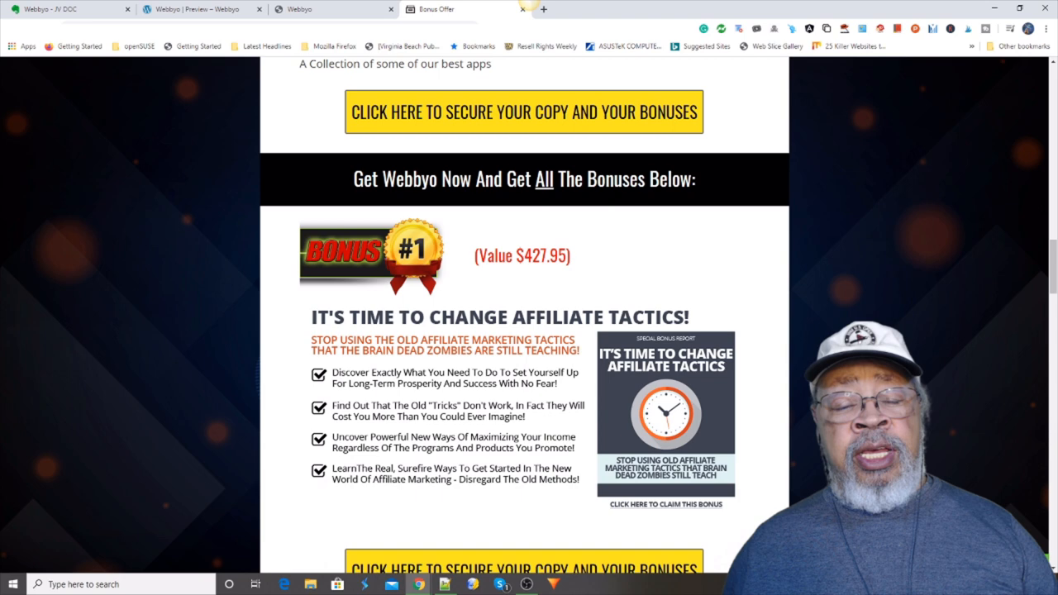
scroll(down, 3)
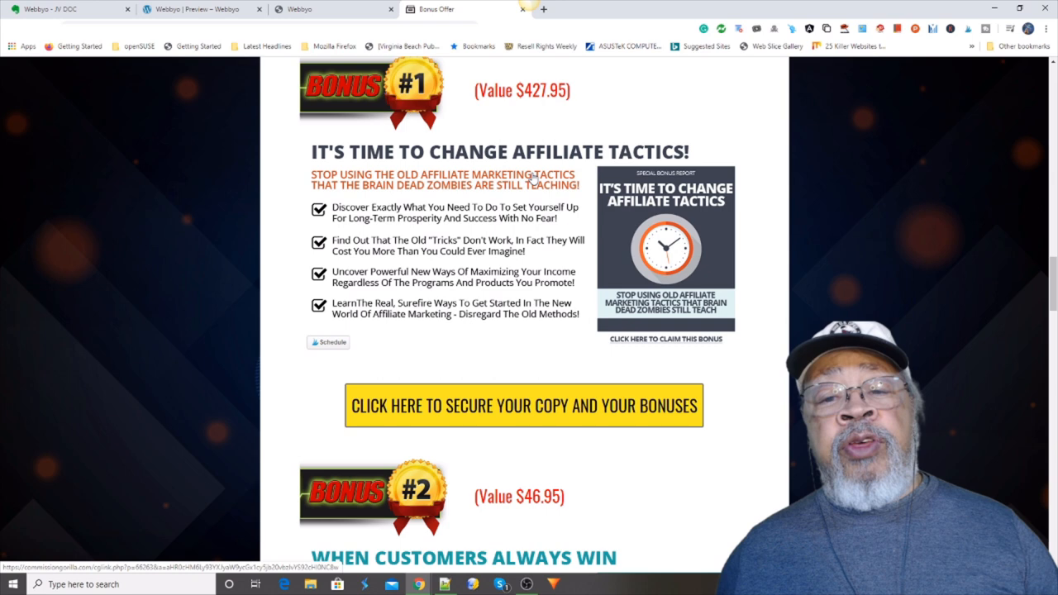
scroll(down, 3)
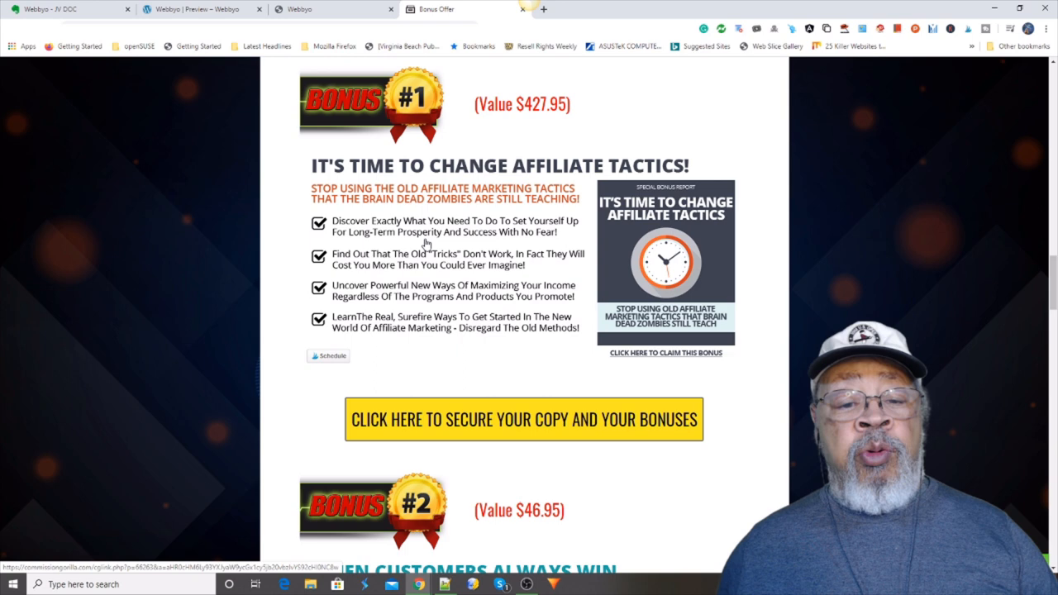
scroll(down, 3)
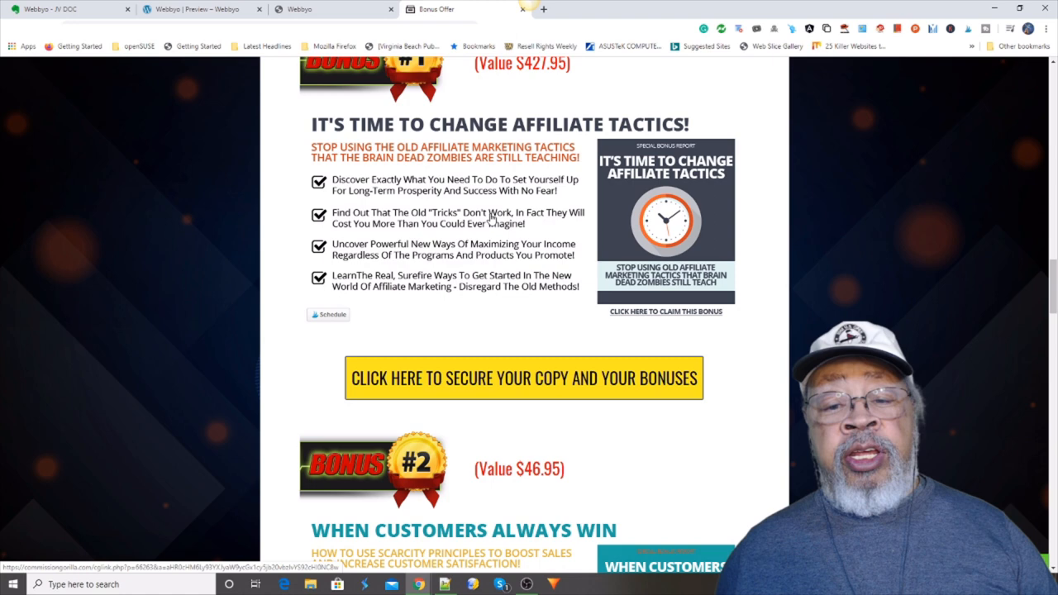
scroll(down, 3)
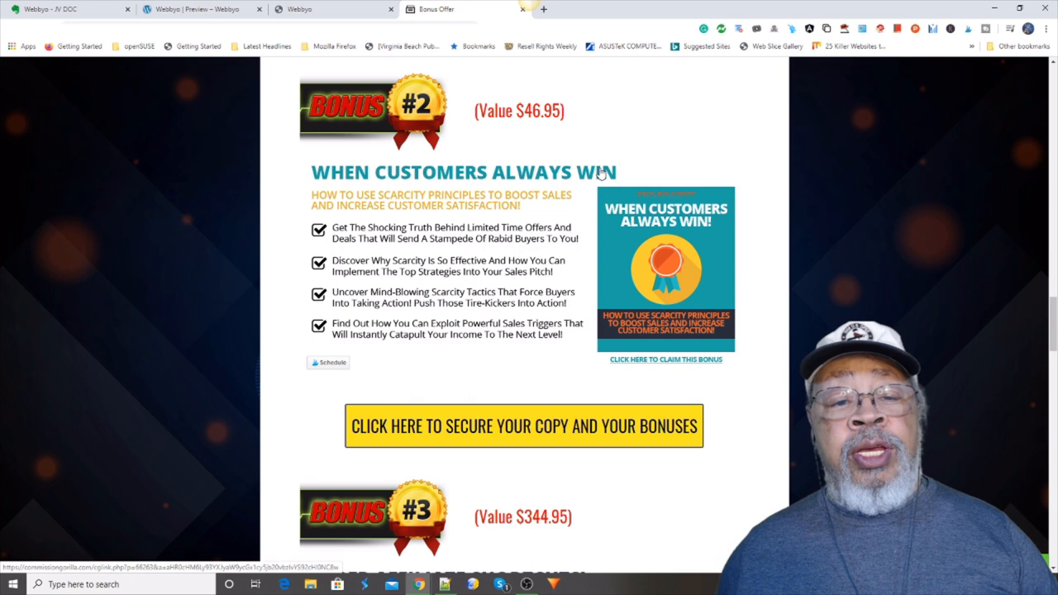
mouse_move(512, 205)
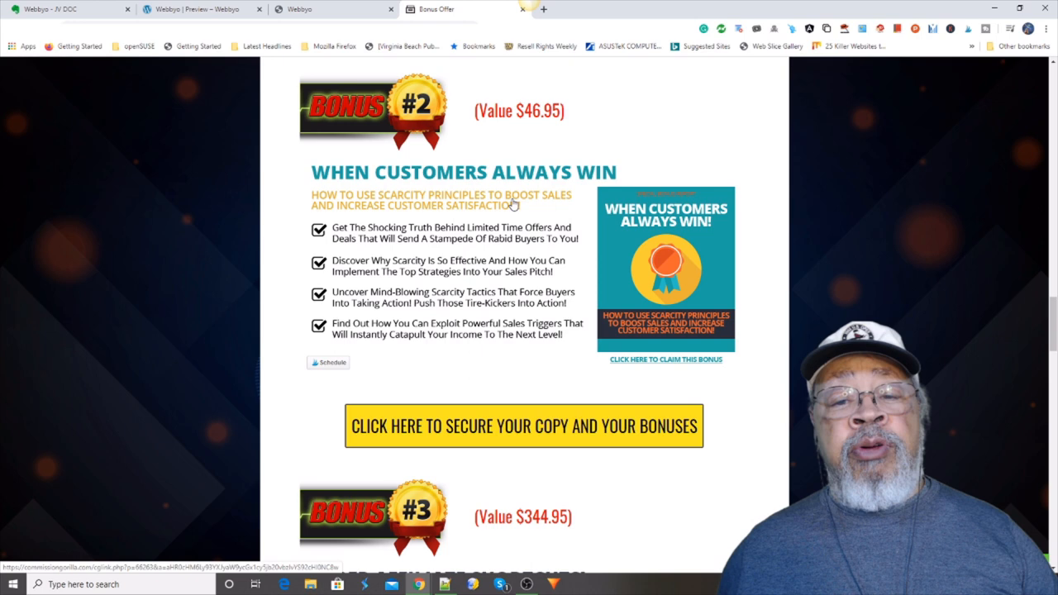
mouse_move(463, 218)
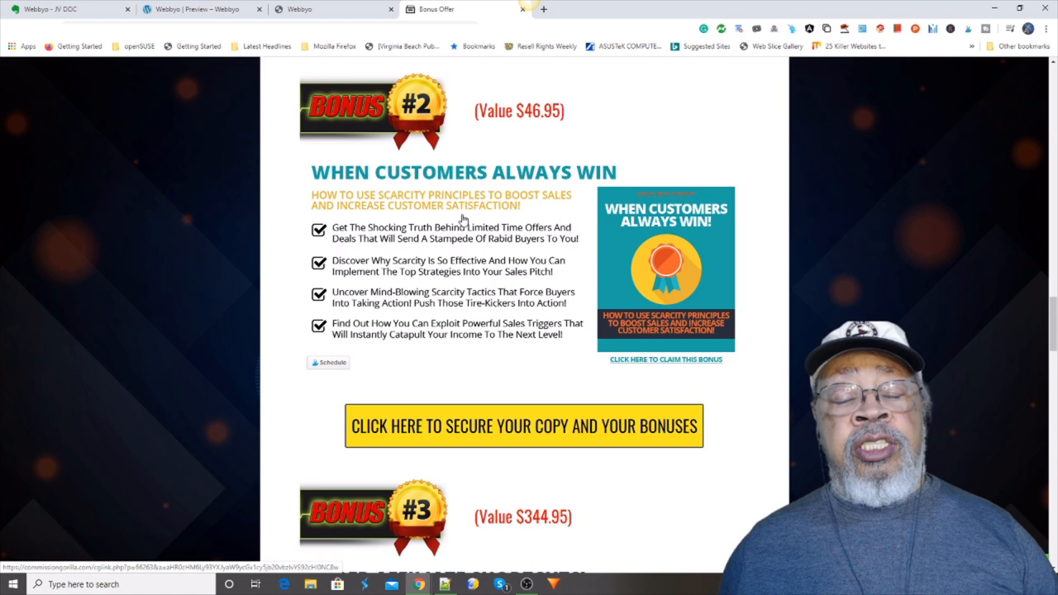
mouse_move(367, 278)
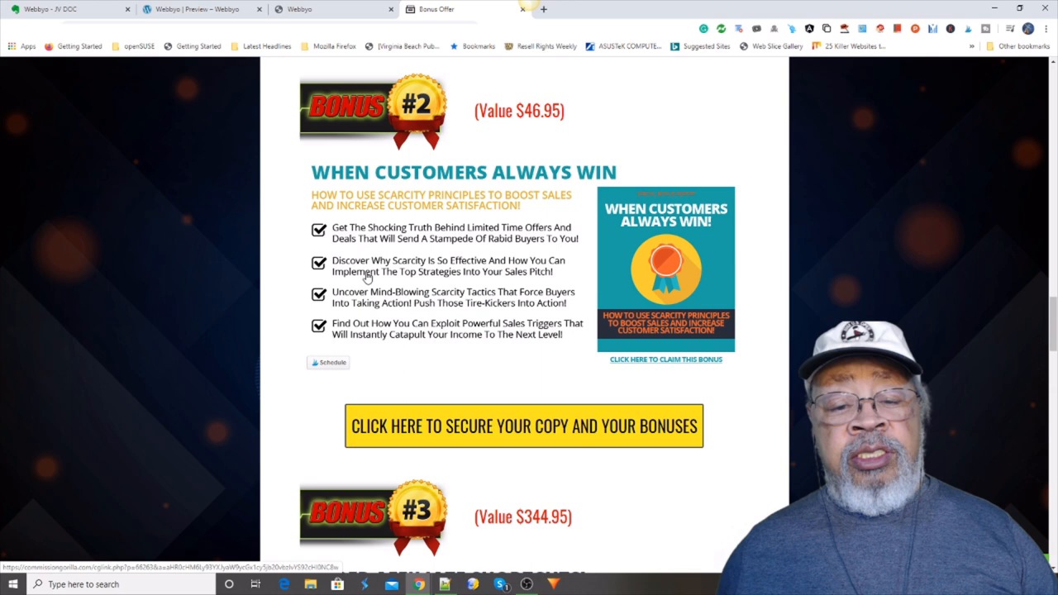
Scroll through Bonus #3, Super Affiliate Shortcuts ($344.95), to Bonus #4, The Price Is Wrong ($267)
scroll(down, 3)
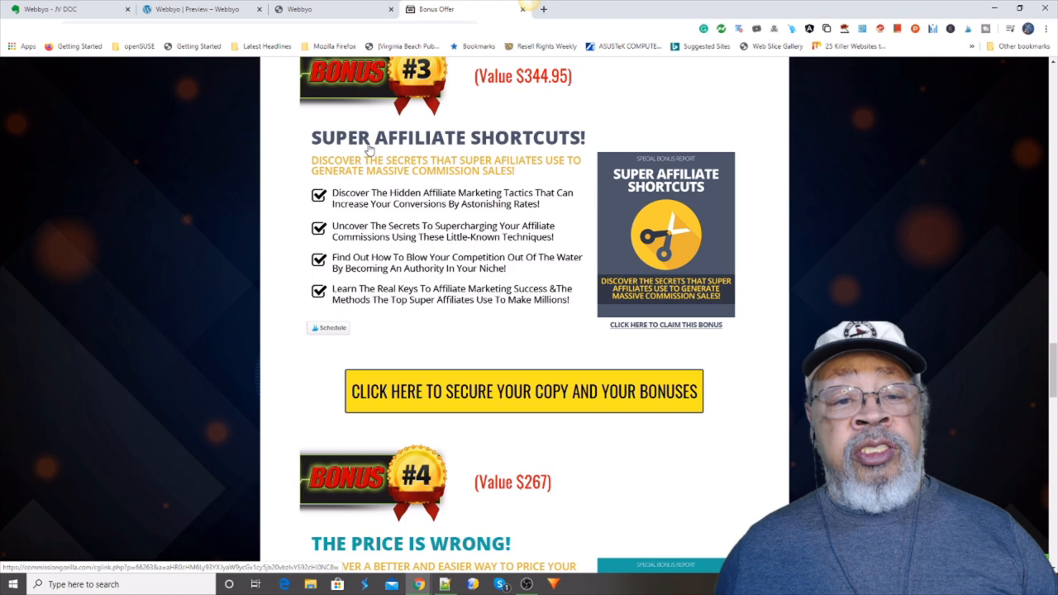
mouse_move(561, 171)
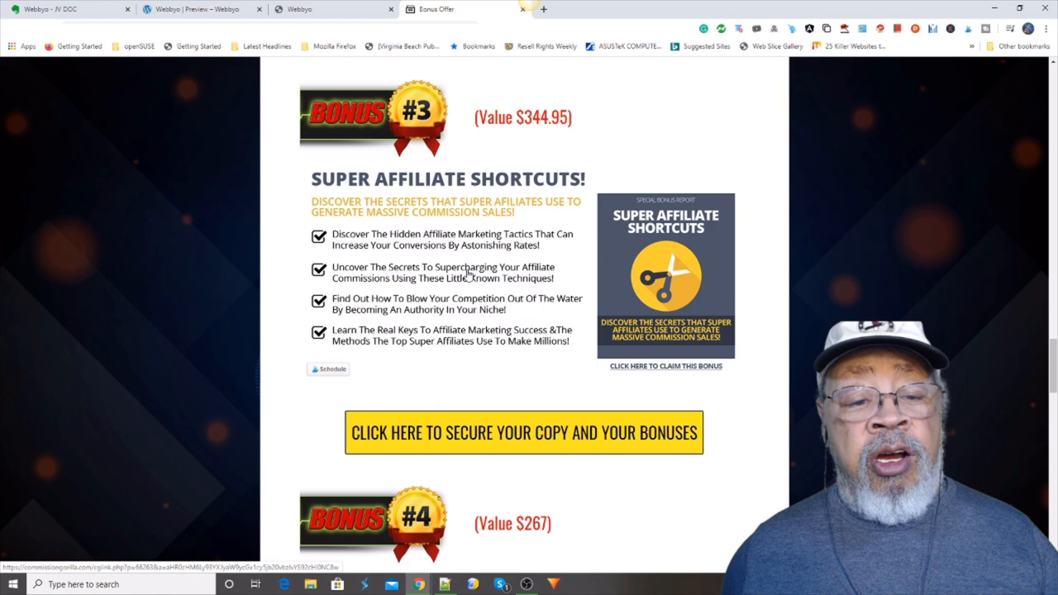
scroll(down, 3)
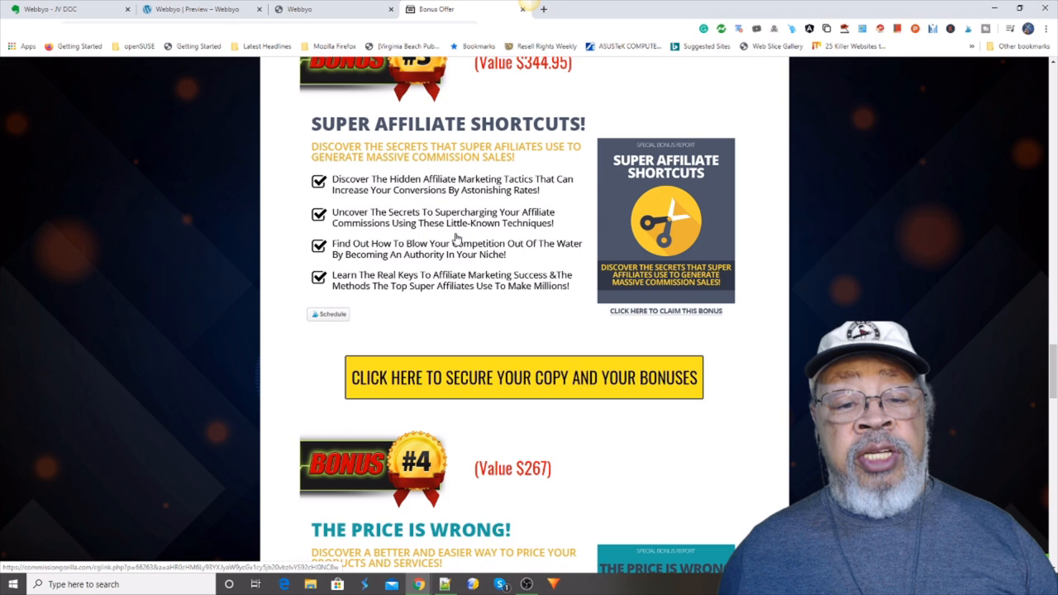
scroll(down, 3)
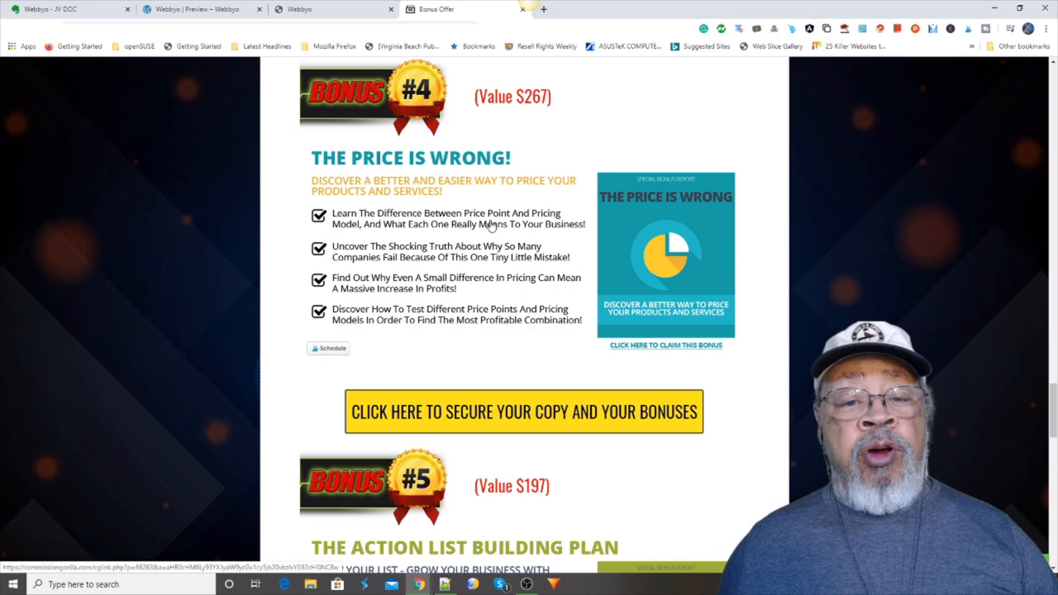
mouse_move(400, 165)
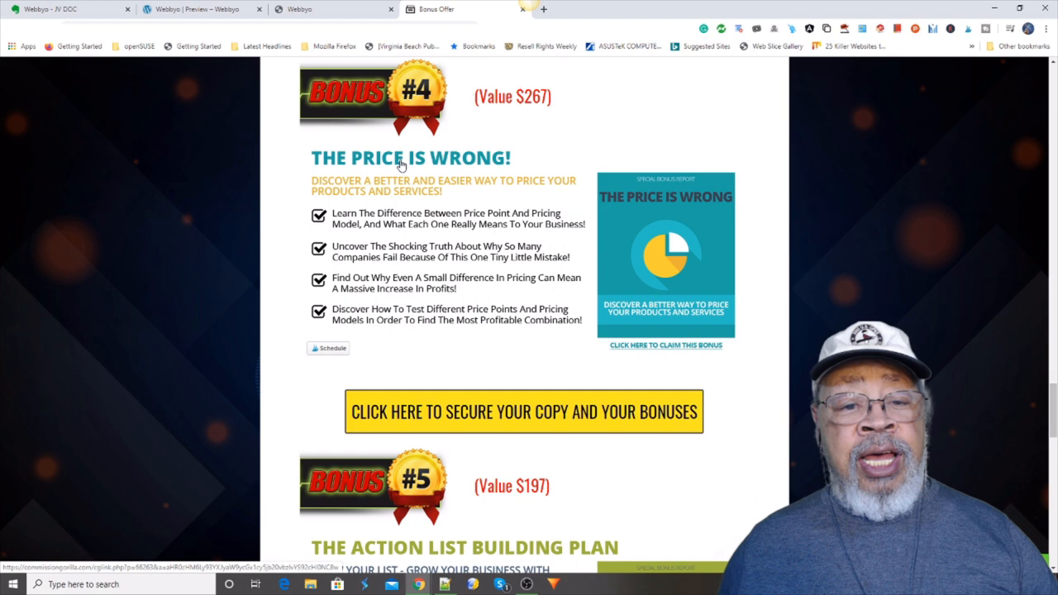
mouse_move(426, 201)
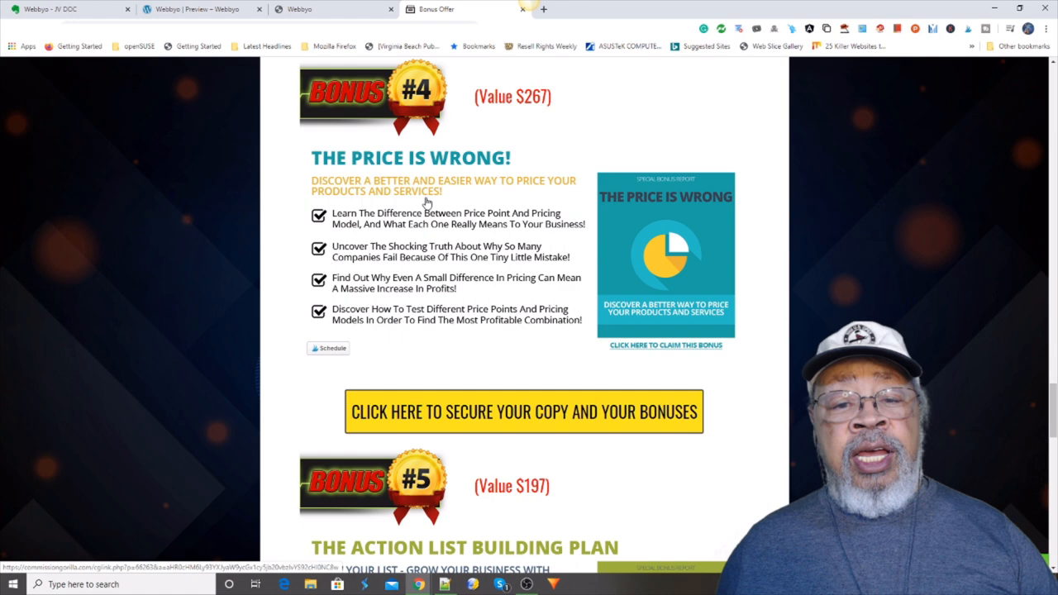
mouse_move(536, 295)
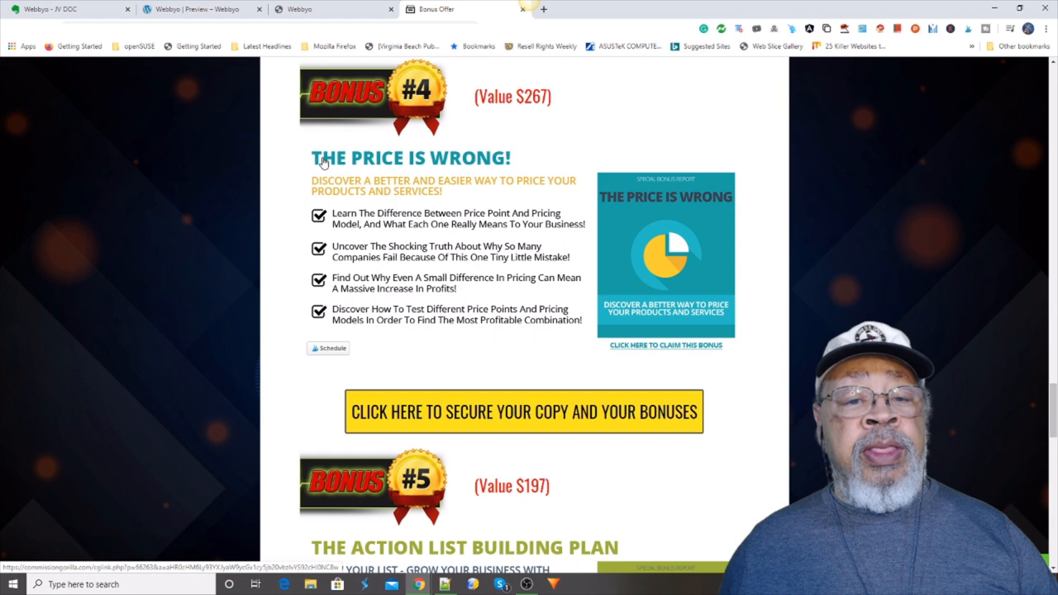
mouse_move(370, 192)
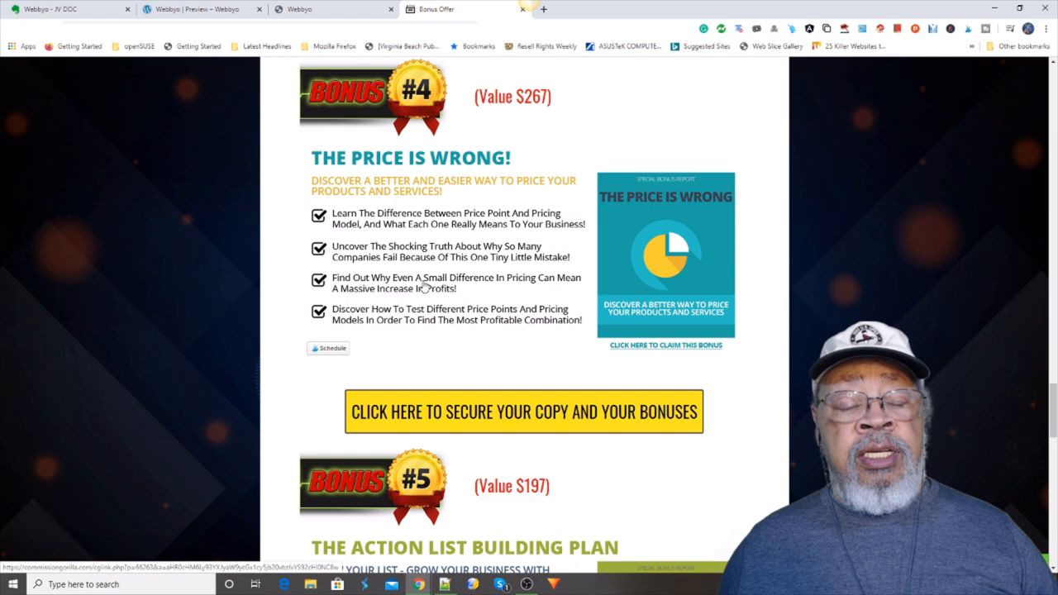
mouse_move(433, 280)
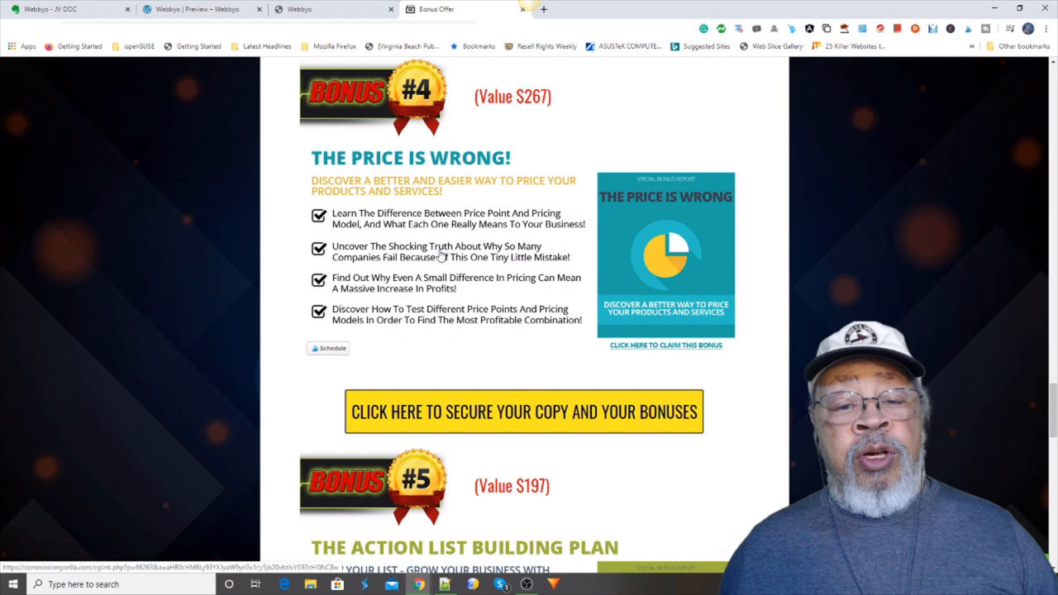
Scroll through Bonus #5, The Action List Building Plan ($197), down to the countdown section
scroll(down, 3)
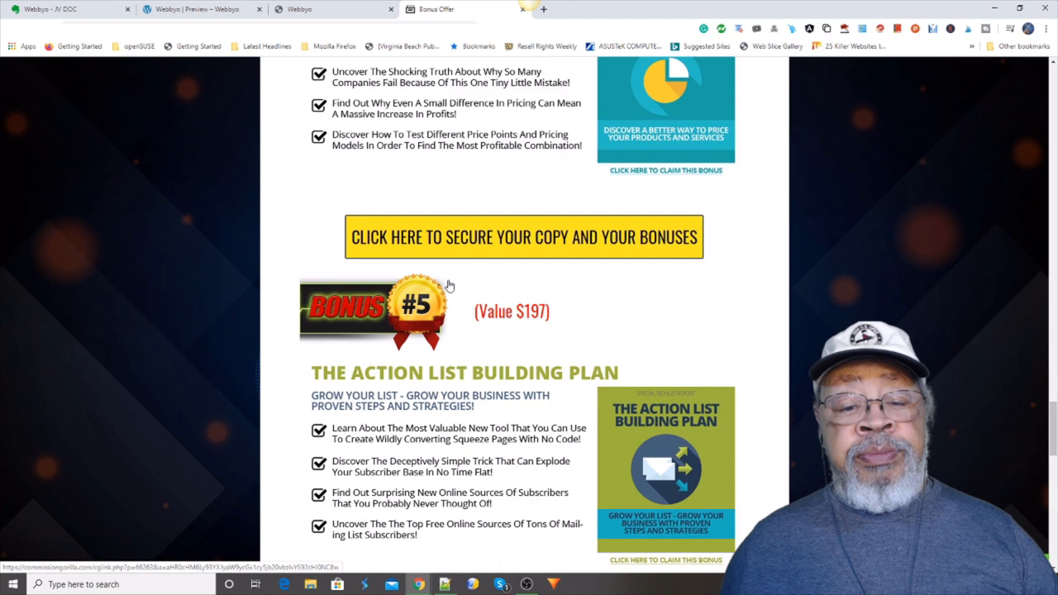
scroll(down, 3)
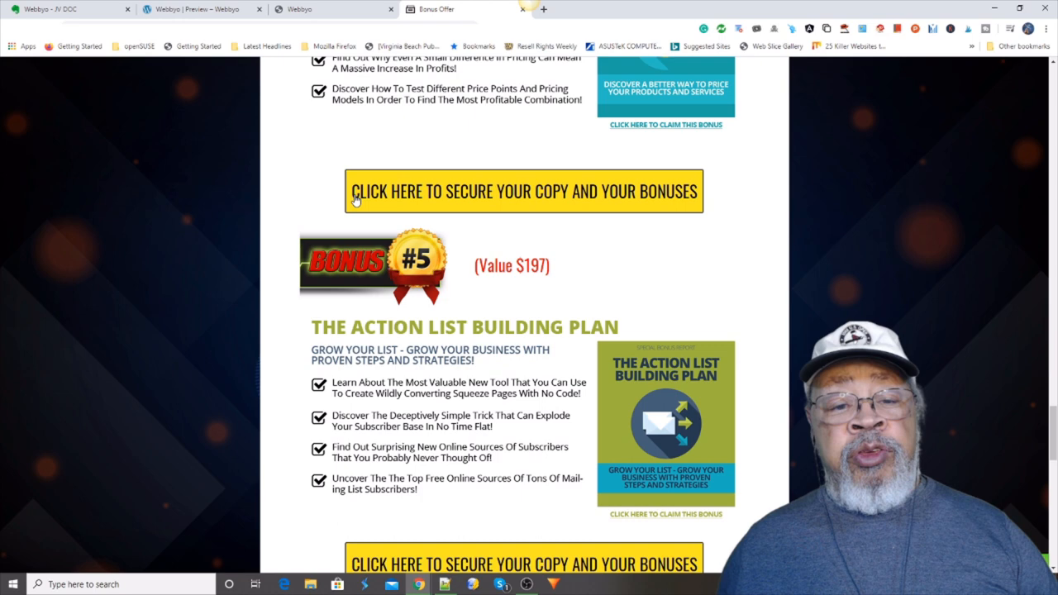
scroll(down, 3)
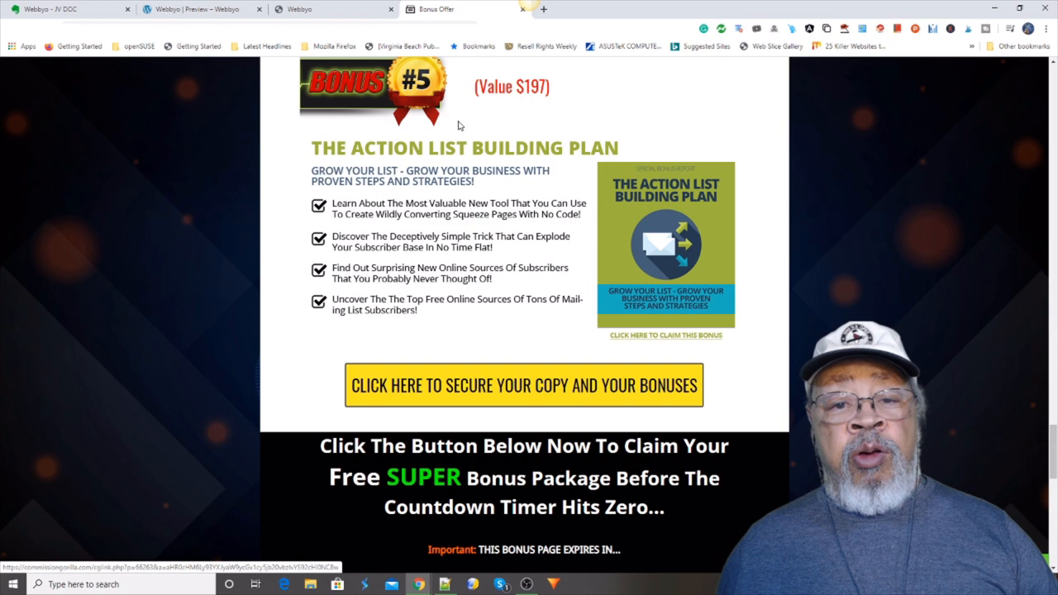
scroll(down, 3)
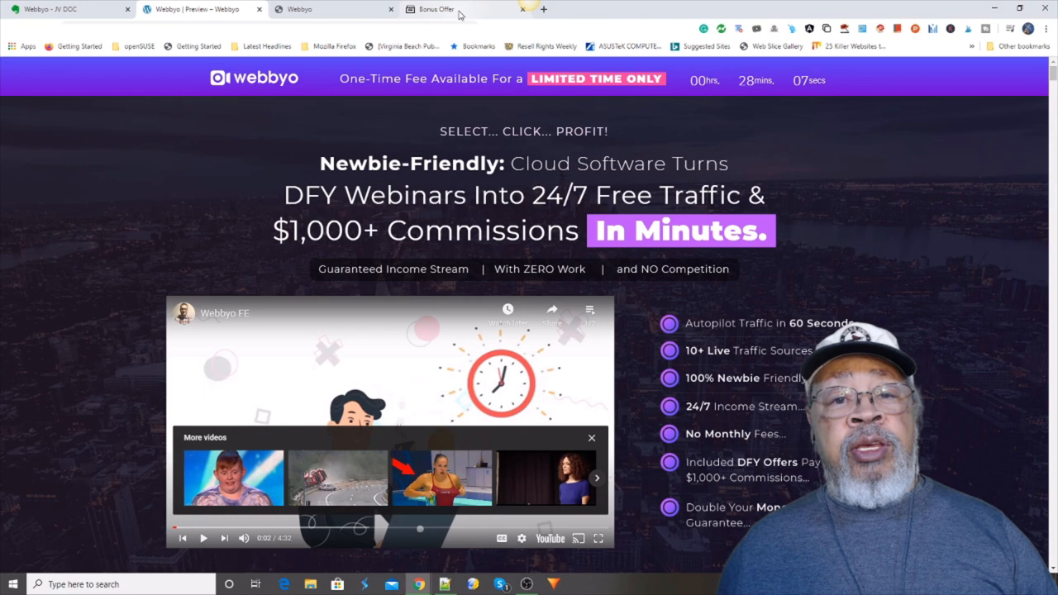
Return to the bonus offer page and scroll from the countdown timer back up to the headline
click(436, 10)
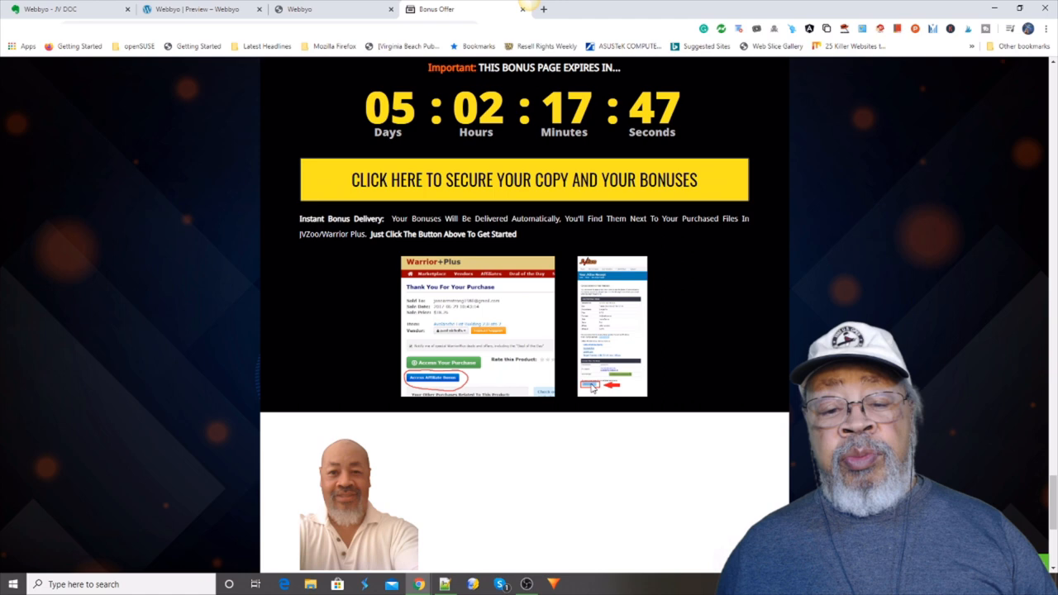
scroll(up, 3)
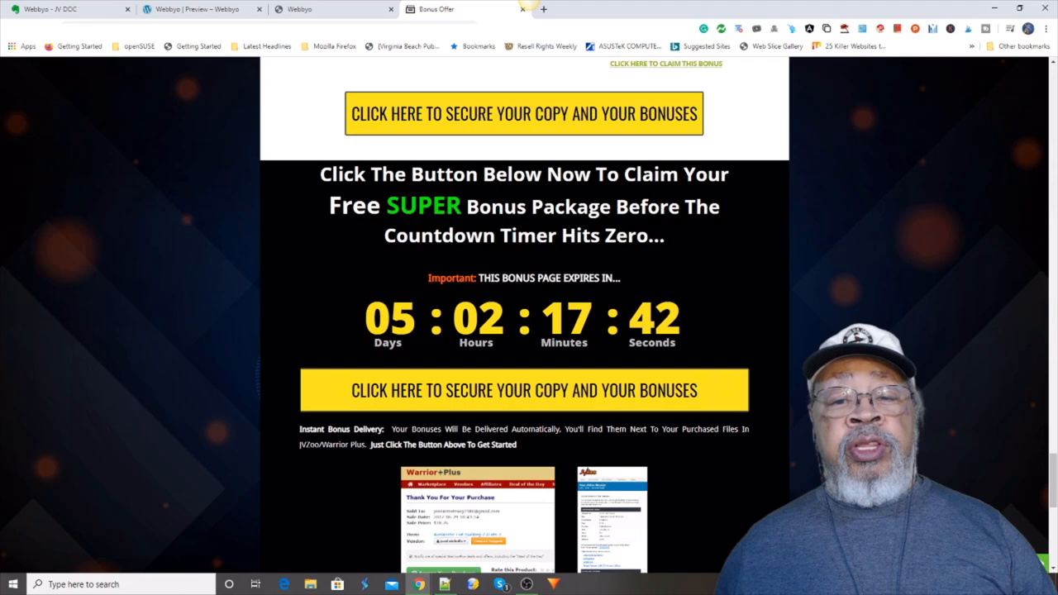
scroll(up, 3)
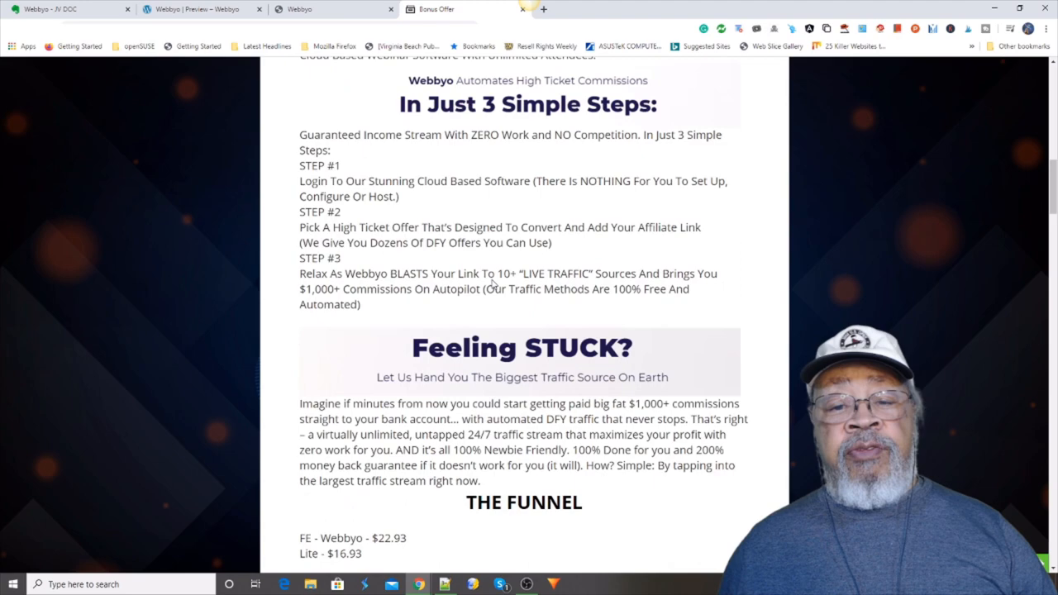
scroll(up, 3)
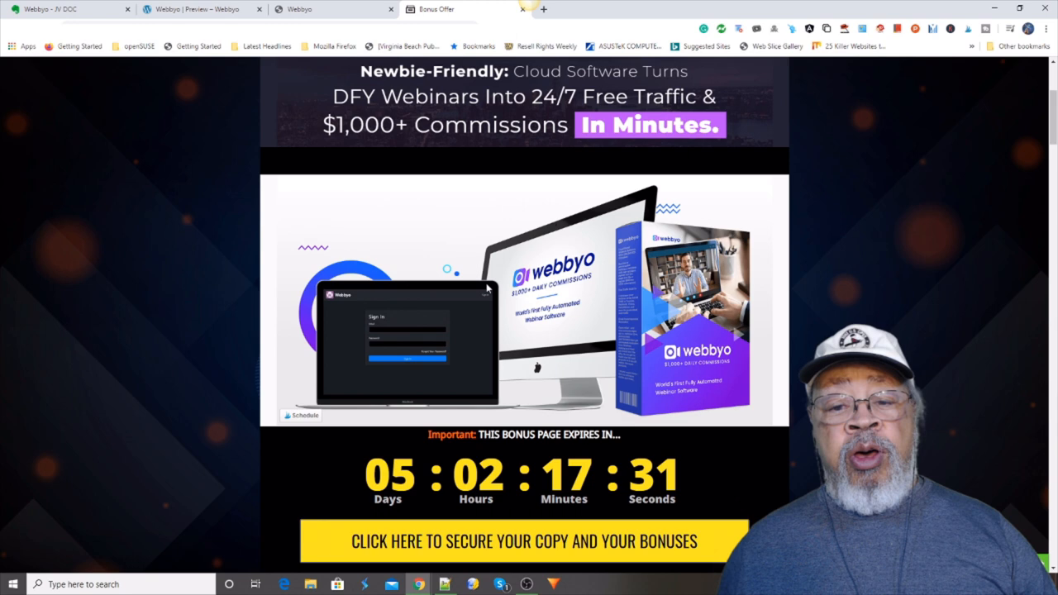